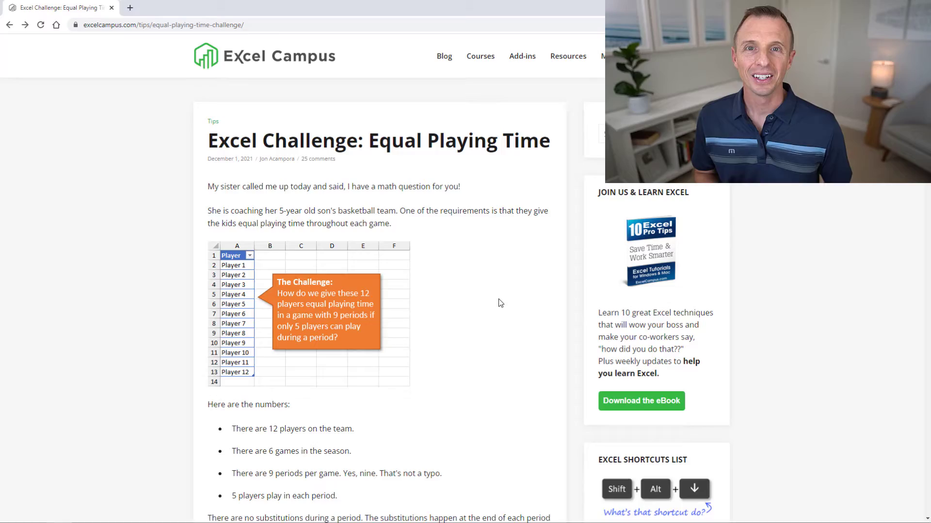
# Step: Scroll through the post's reader submissions down to the Shipsales entry and its schedule screenshot
pyautogui.scroll(-3)
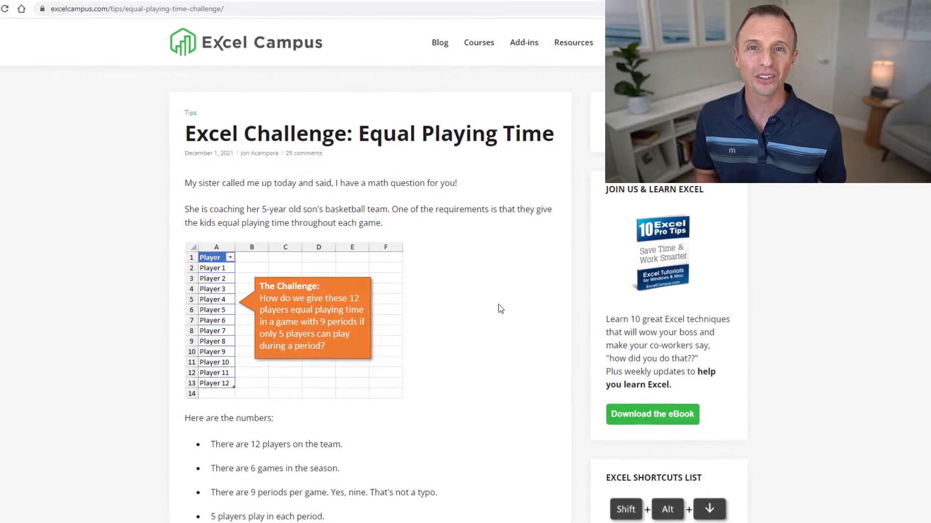
pyautogui.scroll(-3)
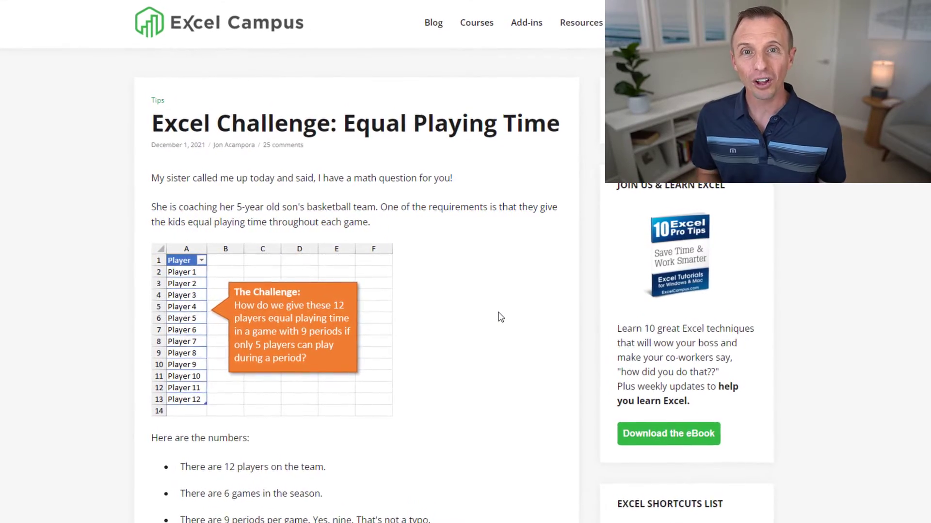
pyautogui.scroll(-3)
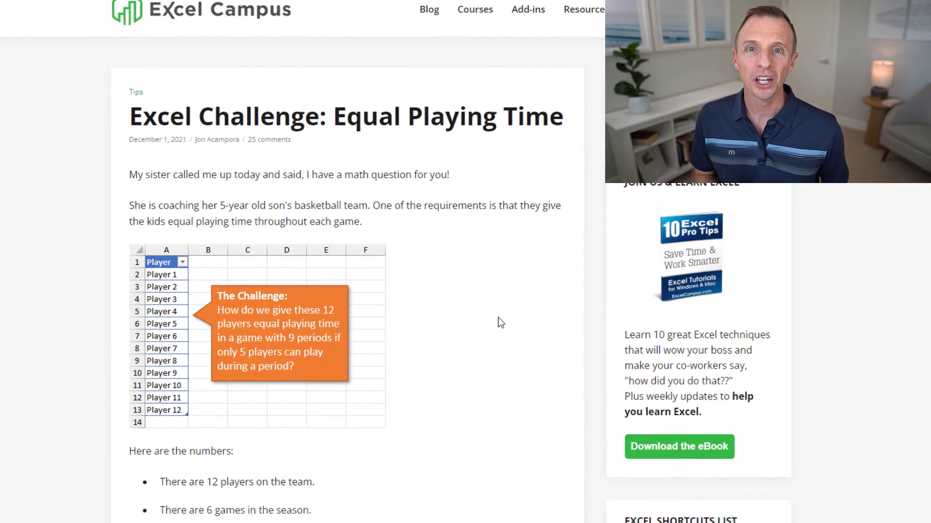
pyautogui.scroll(-3)
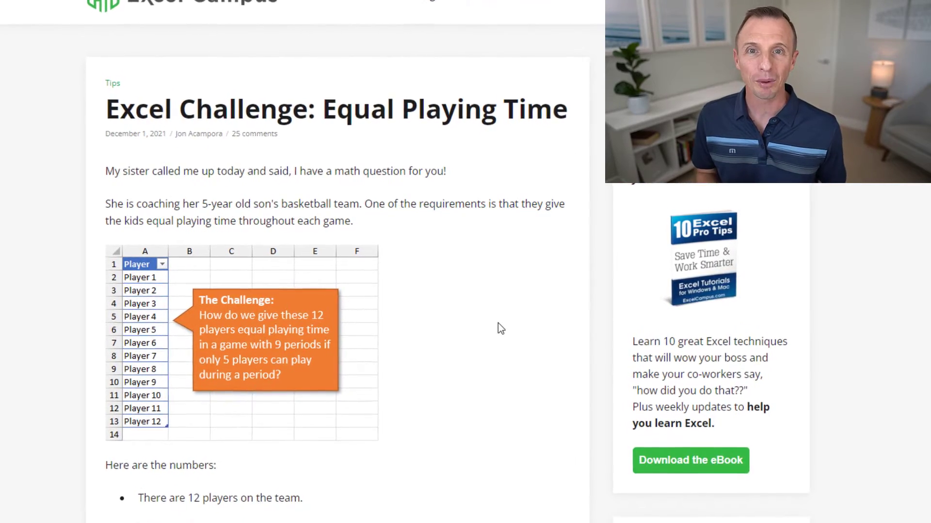
pyautogui.scroll(-3)
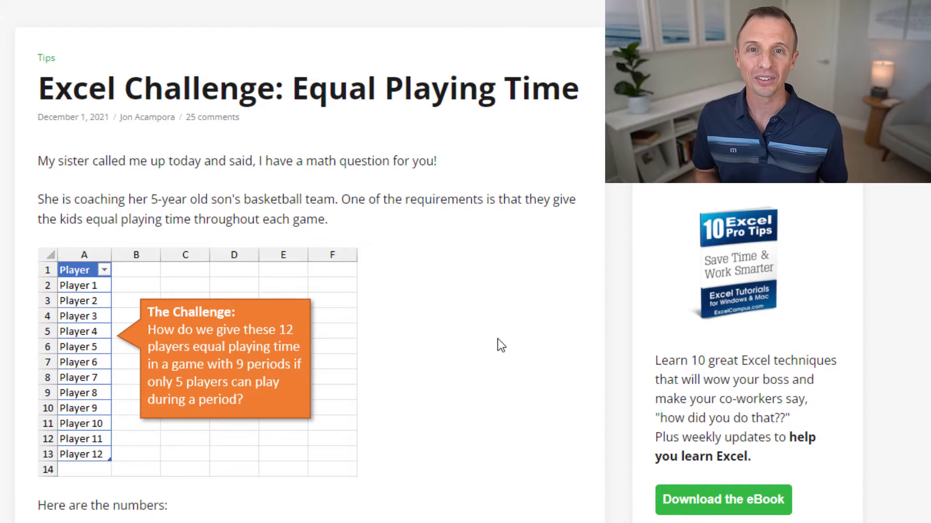
pyautogui.moveTo(416, 291)
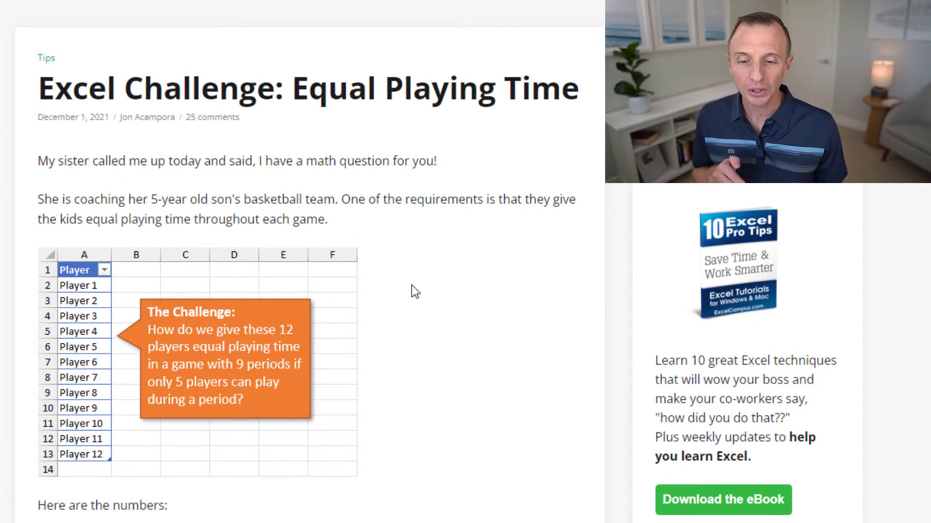
pyautogui.scroll(-3)
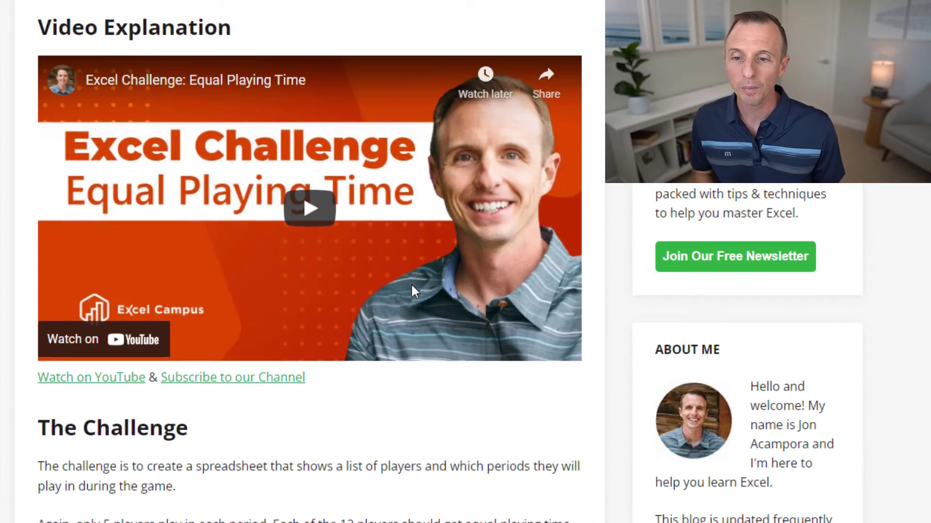
pyautogui.scroll(-3)
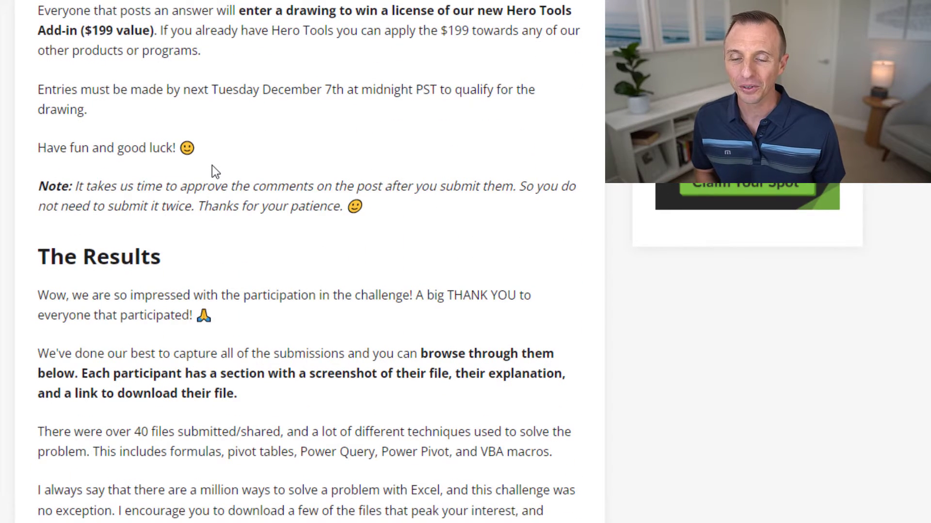
pyautogui.scroll(-3)
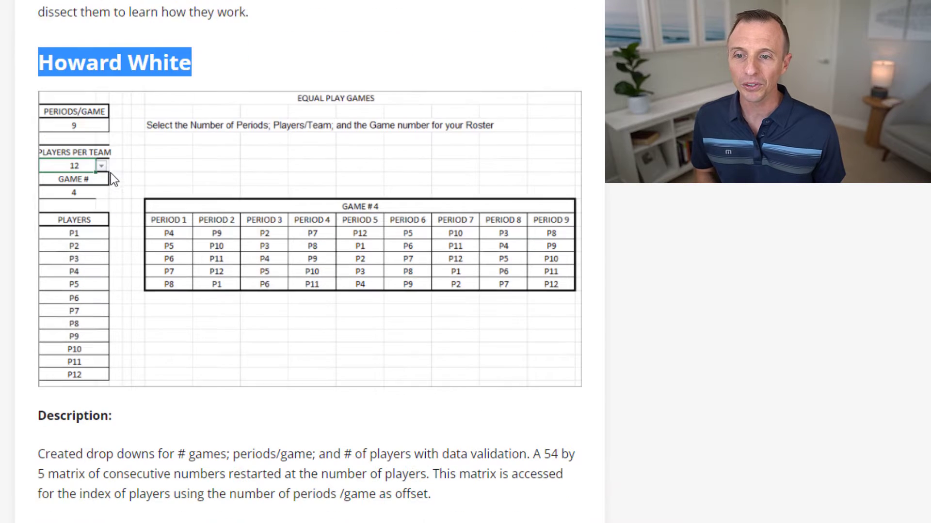
pyautogui.scroll(-3)
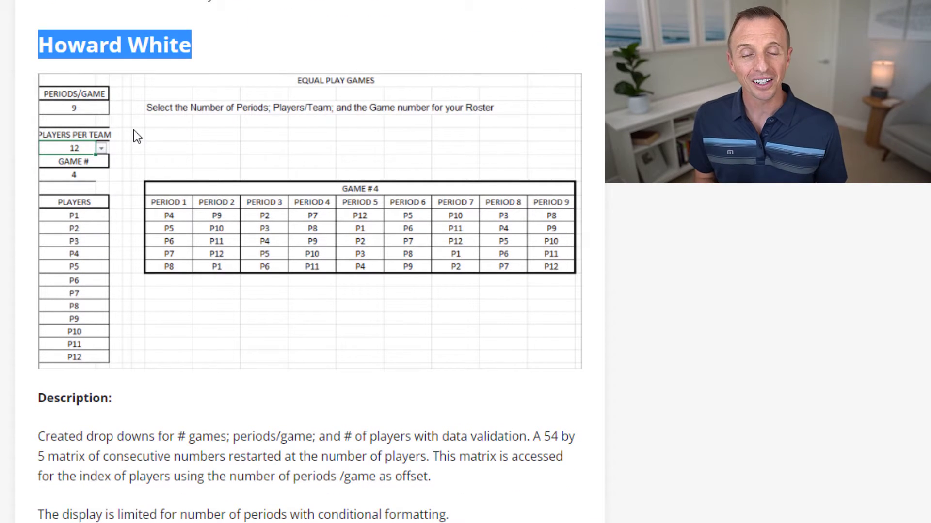
pyautogui.scroll(-3)
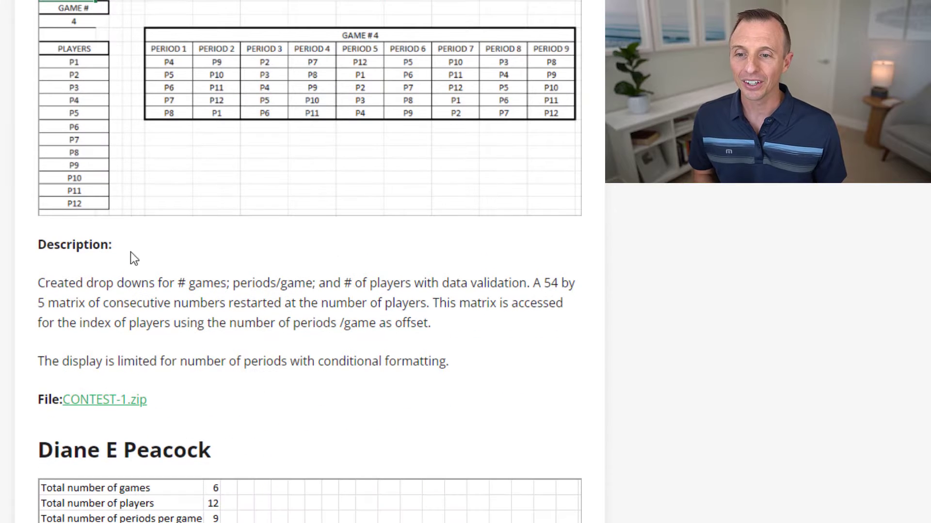
pyautogui.moveTo(104, 400)
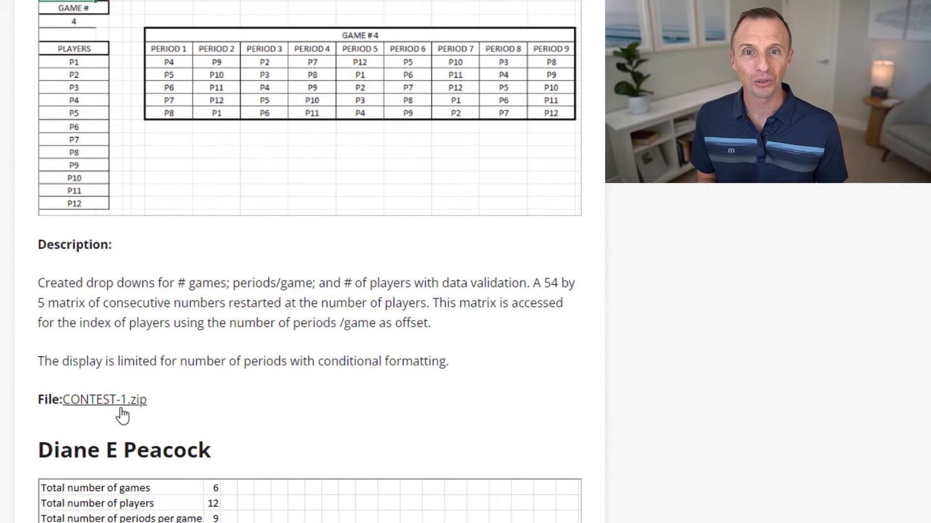
pyautogui.scroll(-3)
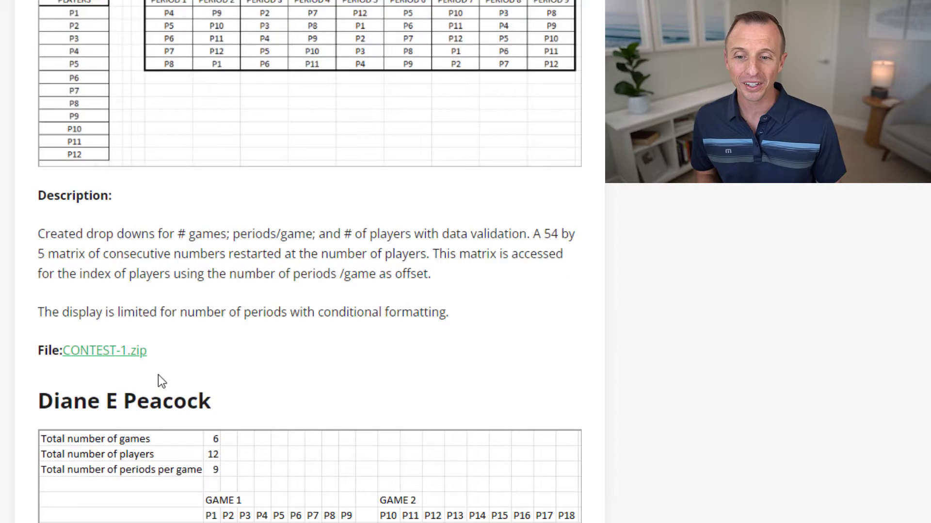
pyautogui.scroll(-3)
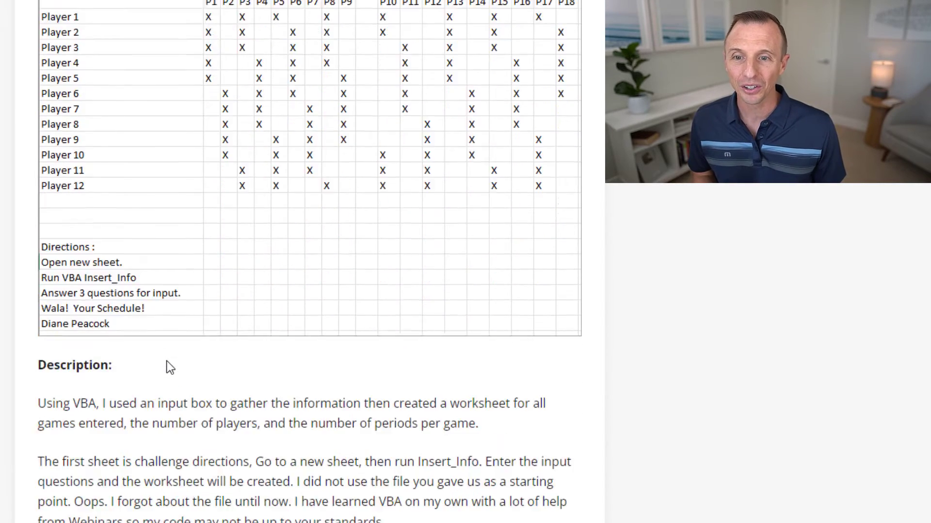
pyautogui.scroll(-3)
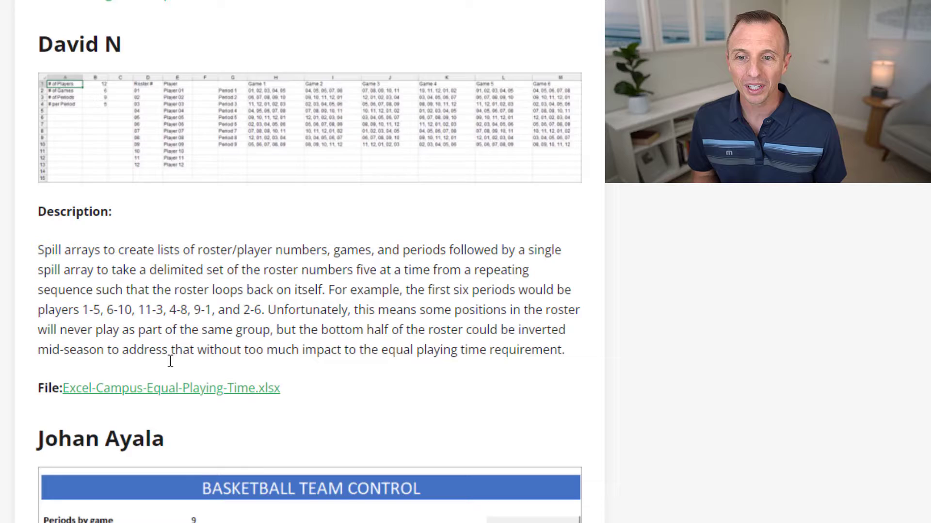
pyautogui.scroll(-3)
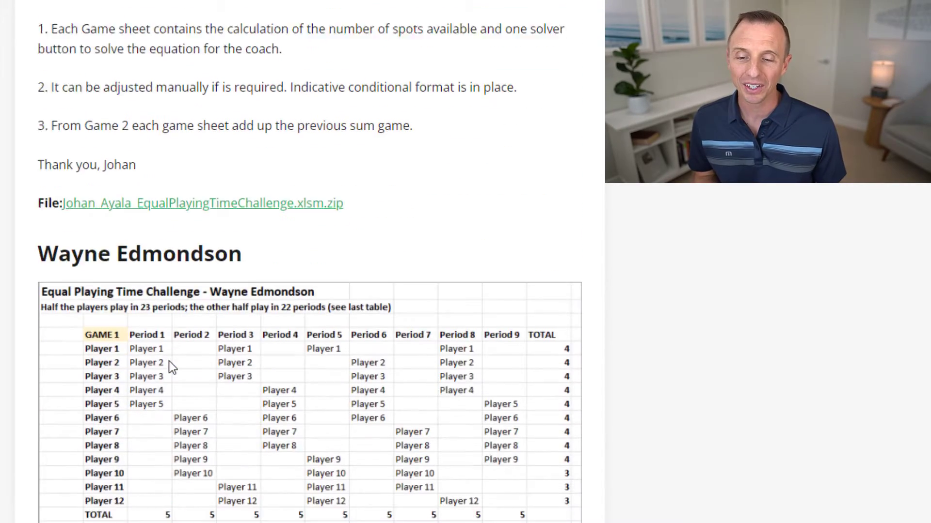
pyautogui.scroll(-3)
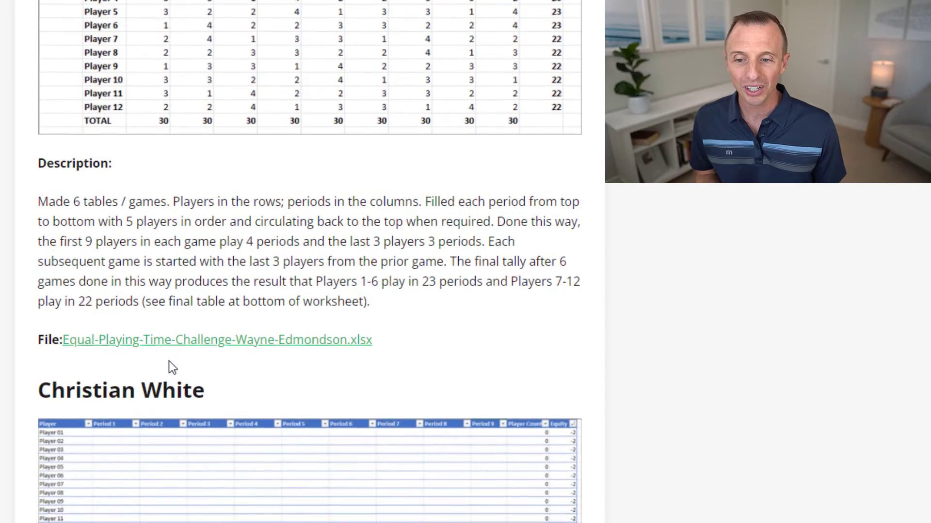
pyautogui.scroll(-3)
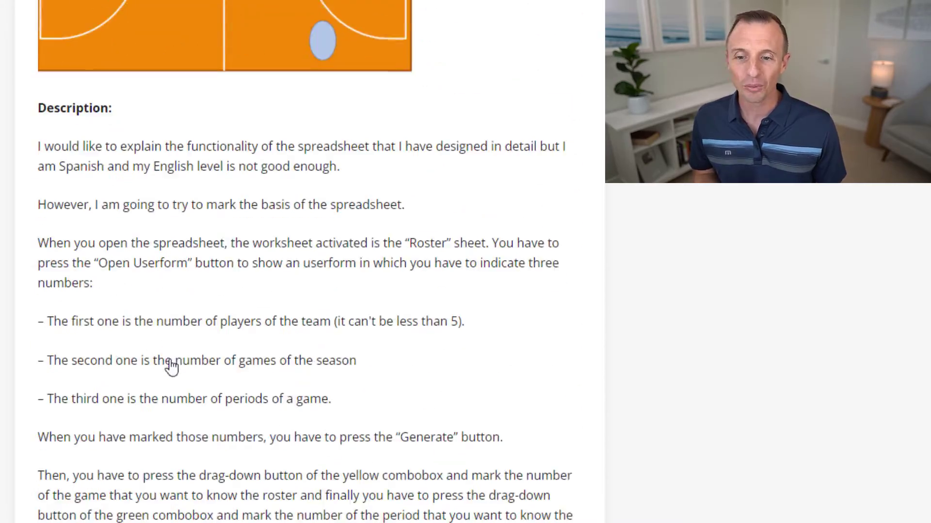
pyautogui.scroll(-3)
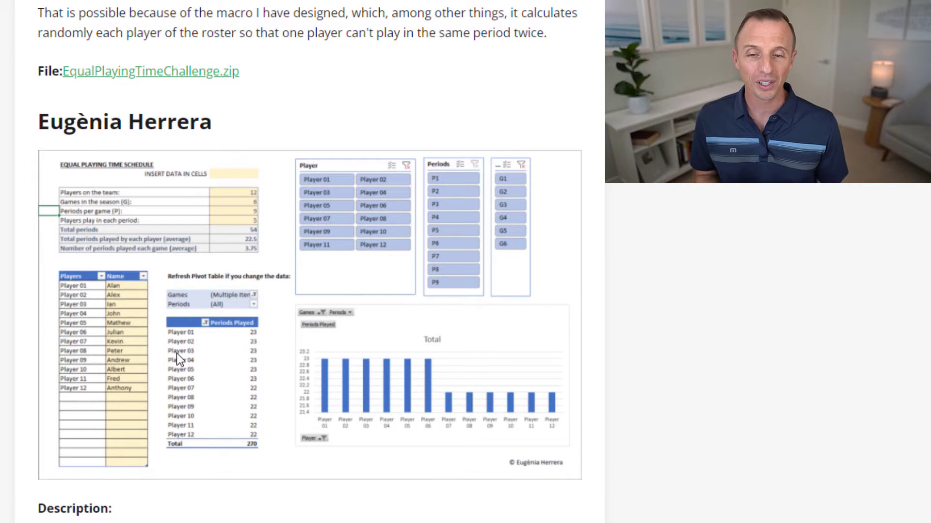
pyautogui.scroll(-3)
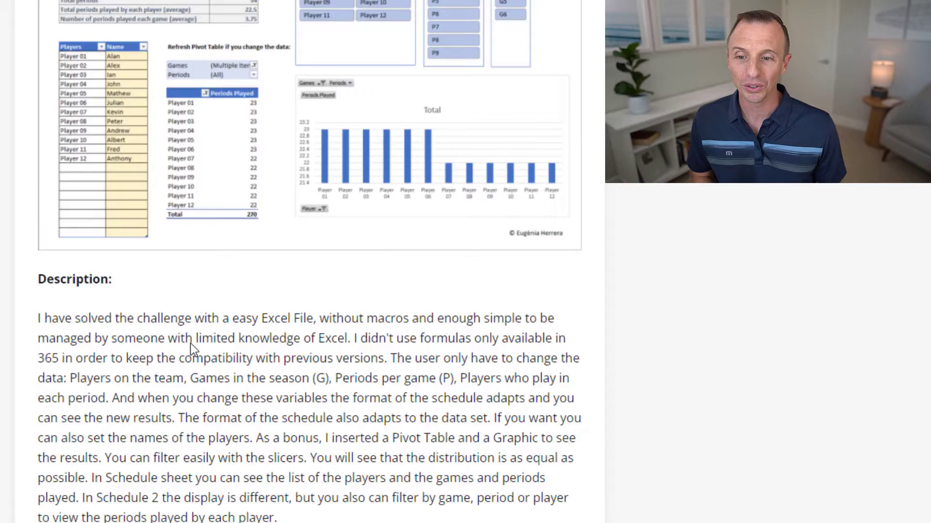
pyautogui.scroll(-3)
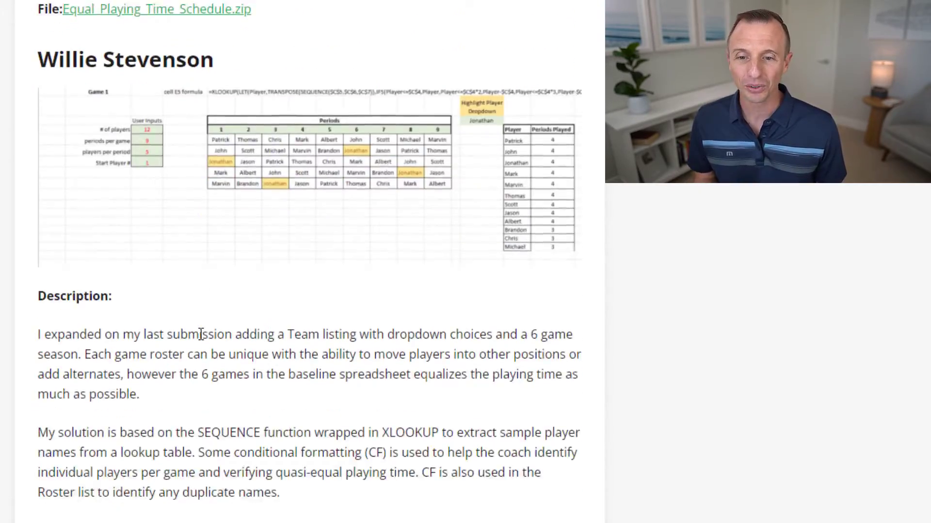
pyautogui.scroll(-3)
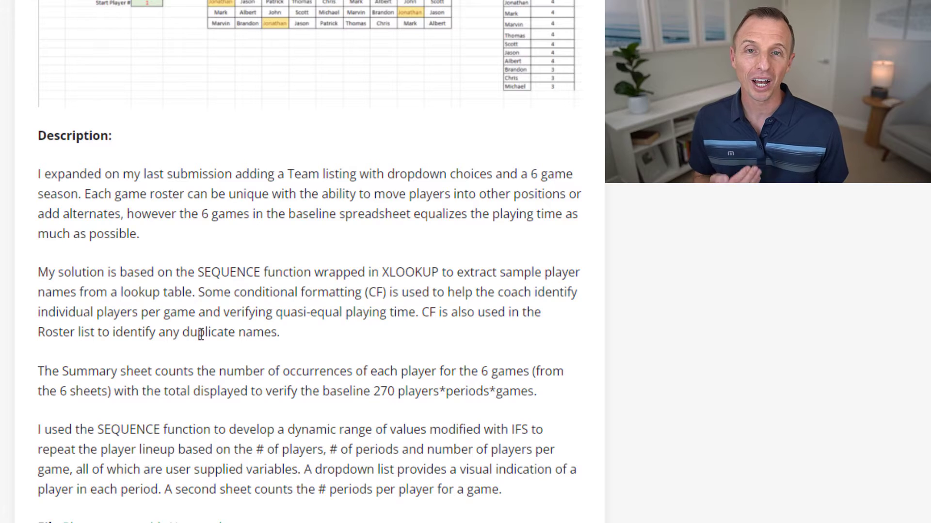
pyautogui.scroll(-3)
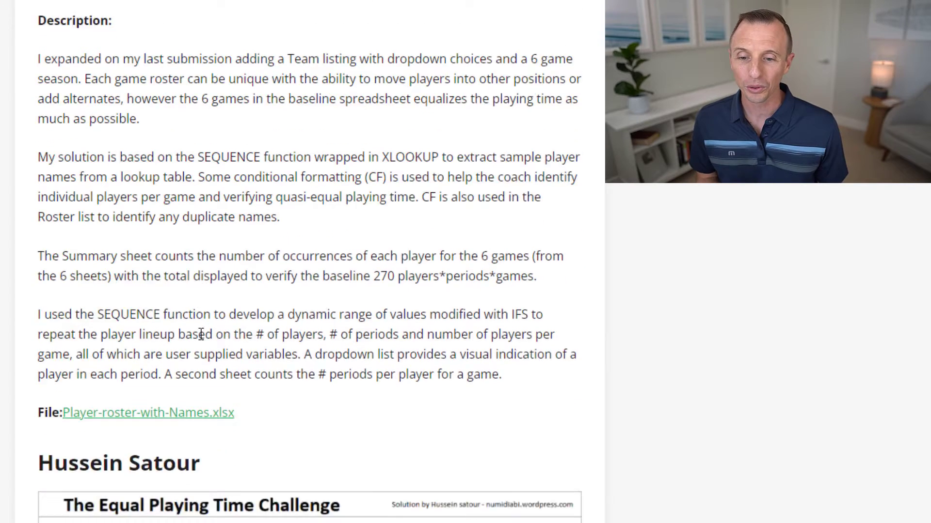
pyautogui.scroll(-3)
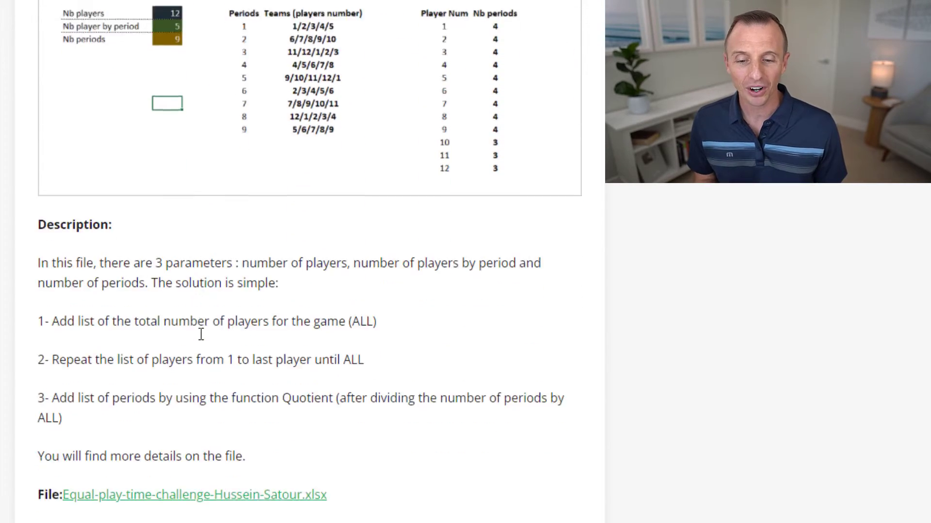
pyautogui.scroll(-3)
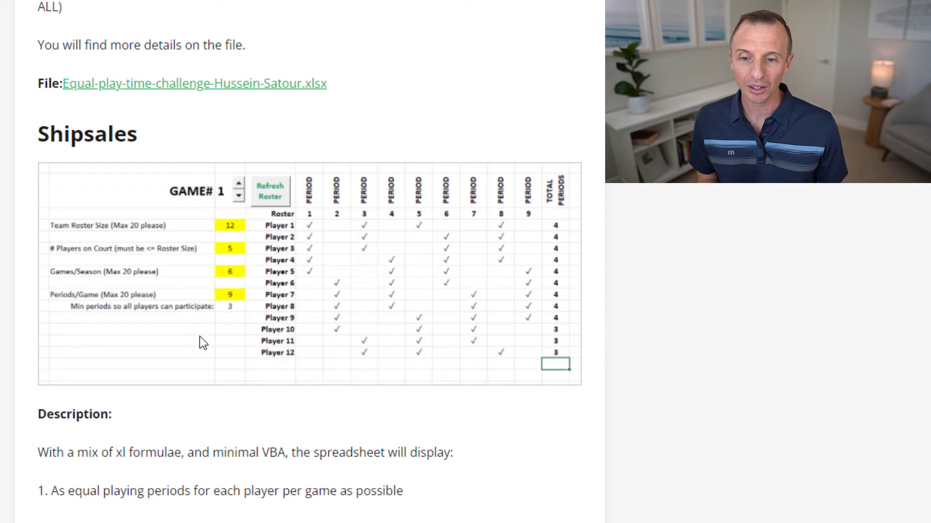
pyautogui.scroll(-3)
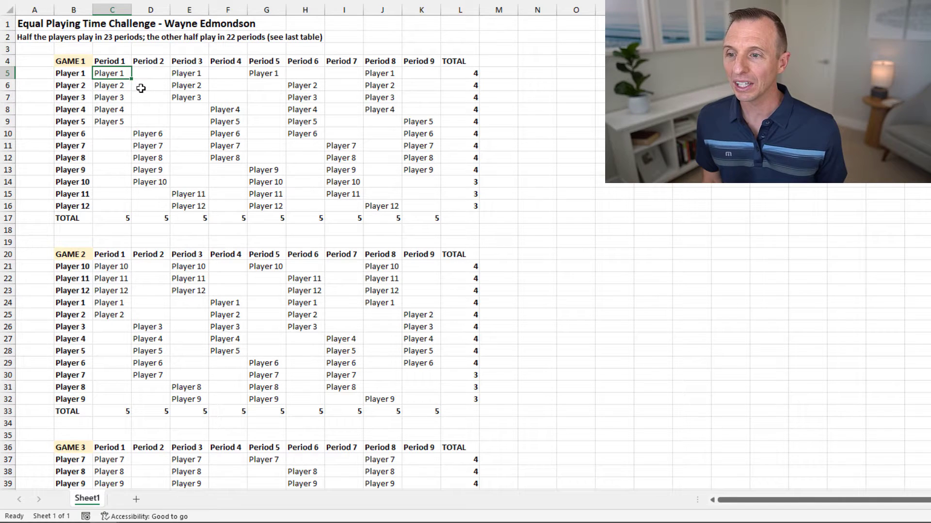
pyautogui.moveTo(83, 74)
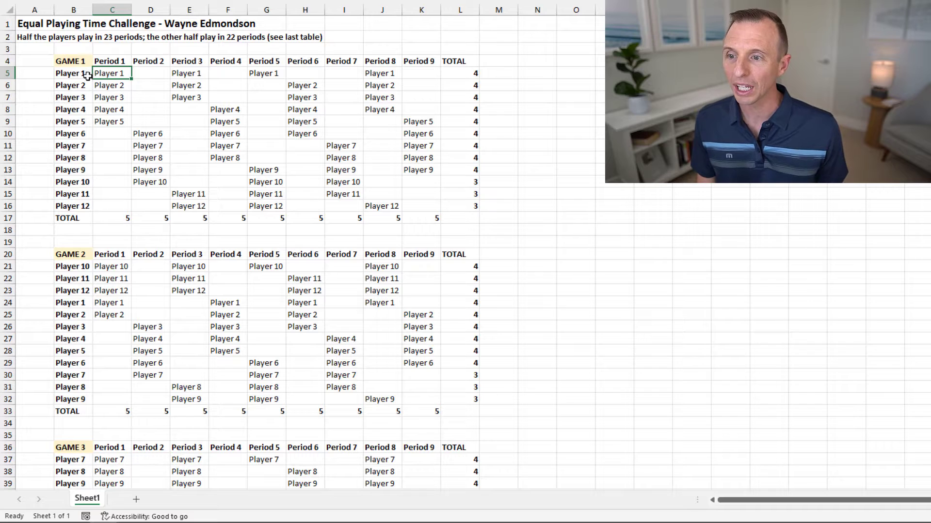
# Step: Select Game 1's Period 2 players in D10:D14, then scroll down to the row-100 TOTALS table
pyautogui.moveTo(111, 73); pyautogui.dragTo(112, 122)
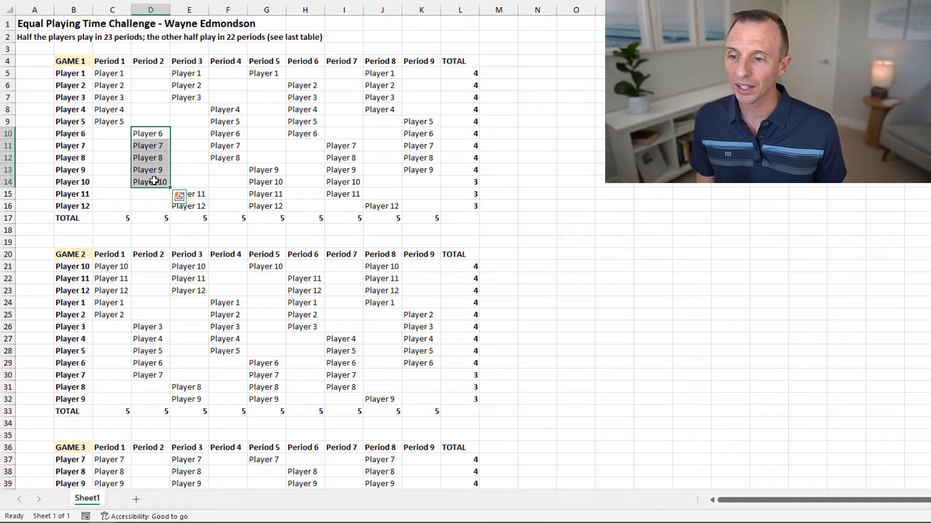
pyautogui.scroll(-3)
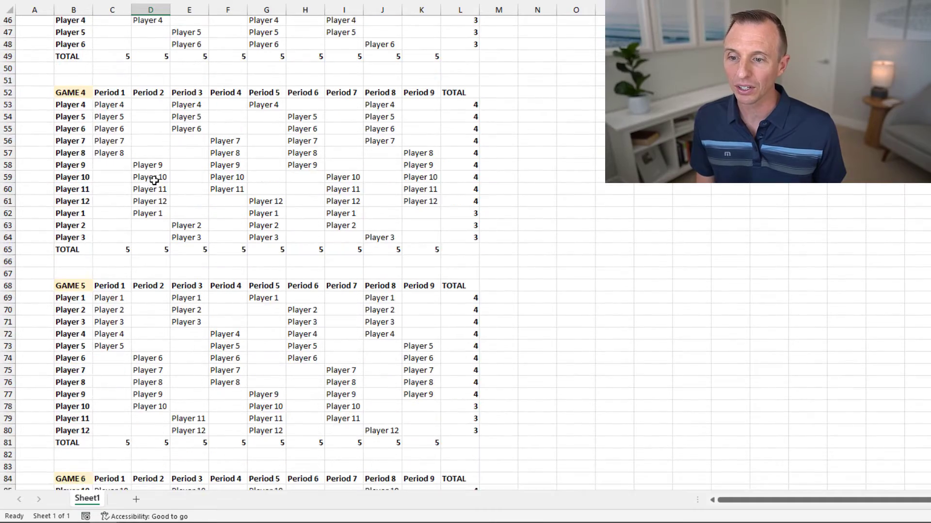
pyautogui.scroll(-3)
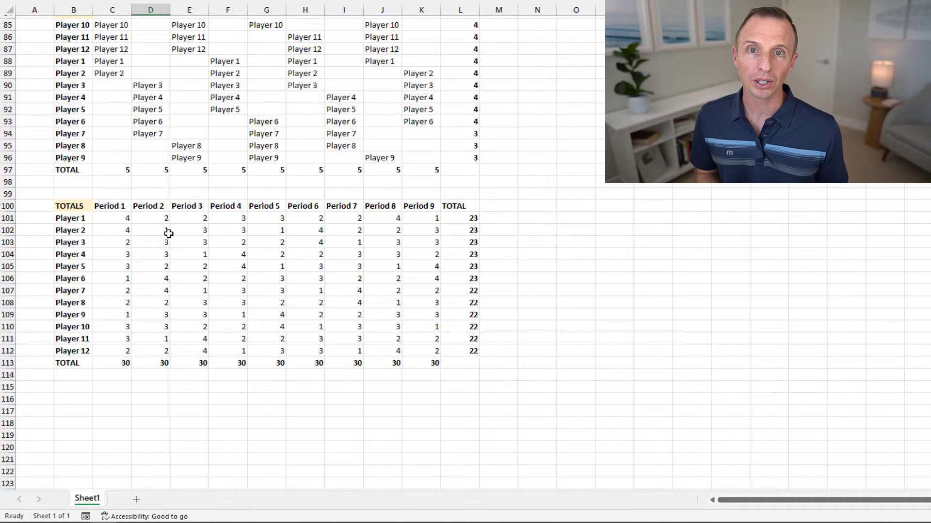
pyautogui.moveTo(258, 239)
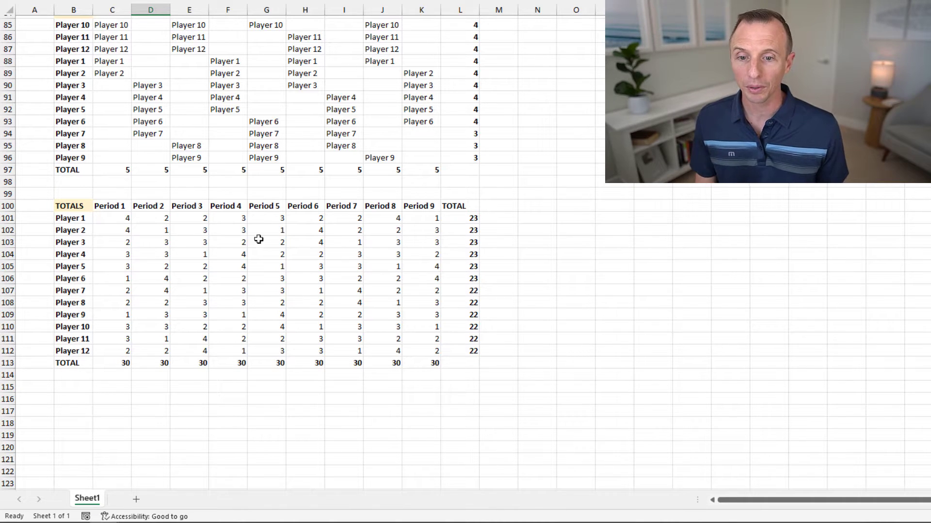
pyautogui.click(460, 218)
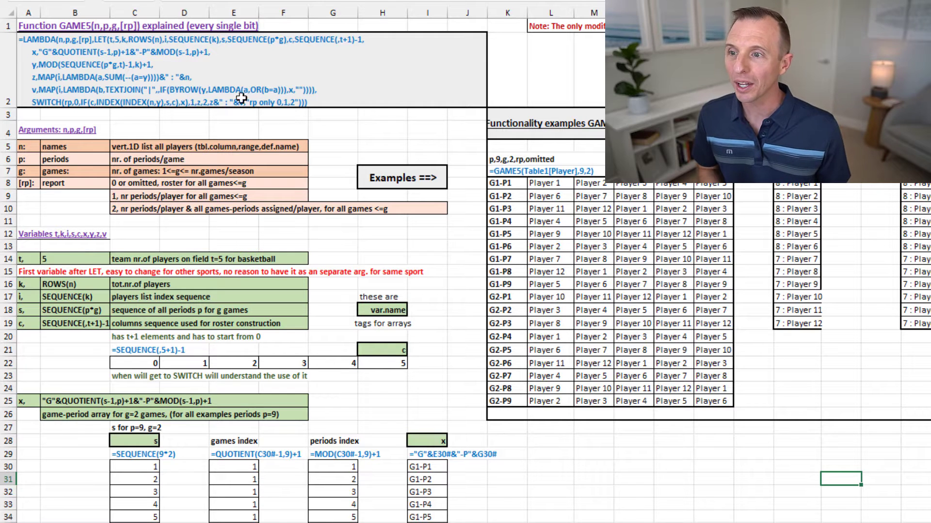
pyautogui.moveTo(71, 64)
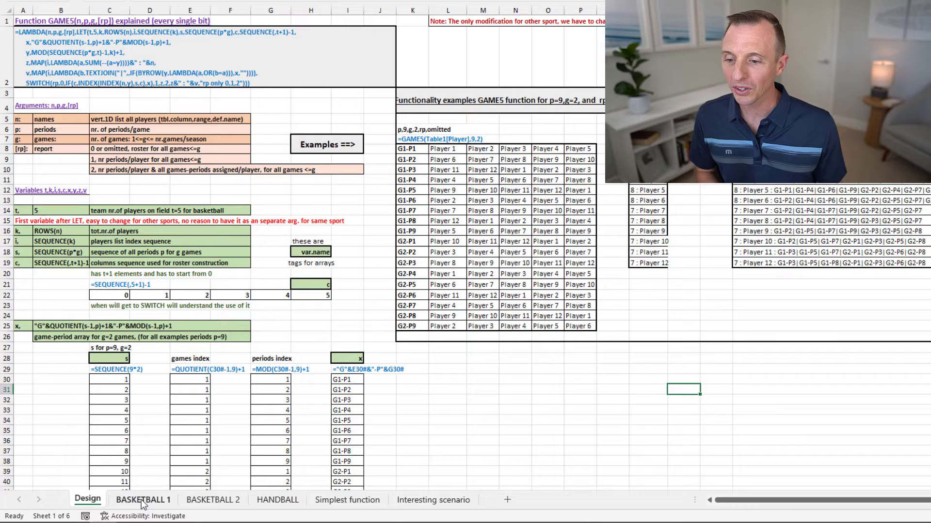
# Step: View the BASKETBALL 1 and BASKETBALL 2 example sheets
pyautogui.click(143, 500)
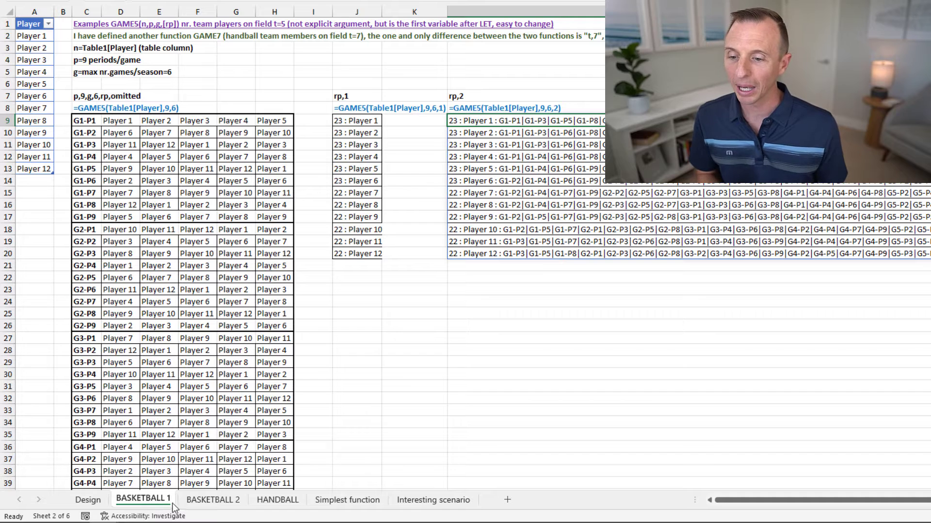
pyautogui.click(212, 499)
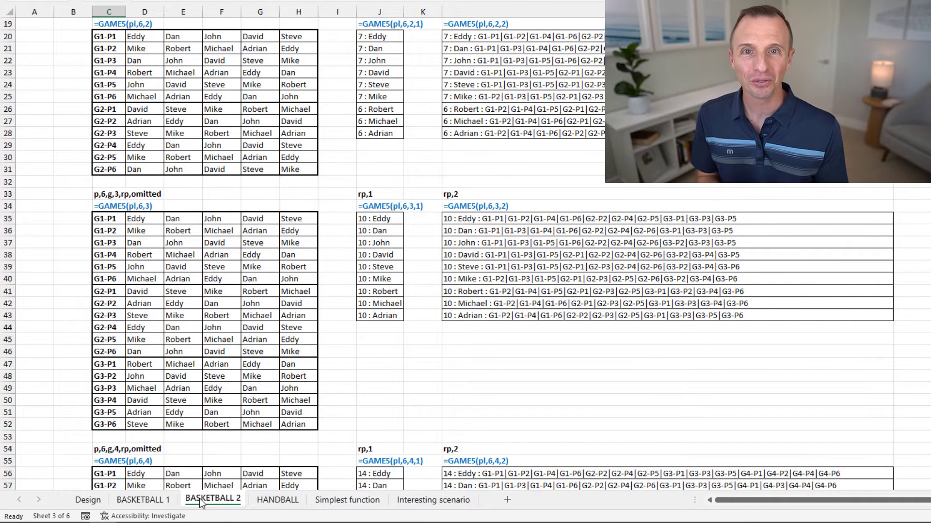
pyautogui.moveTo(143, 500)
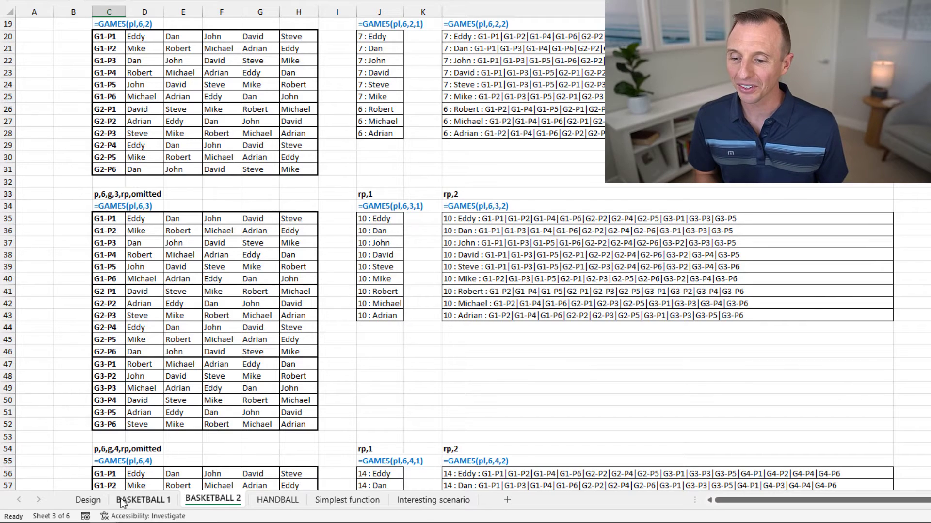
pyautogui.click(87, 500)
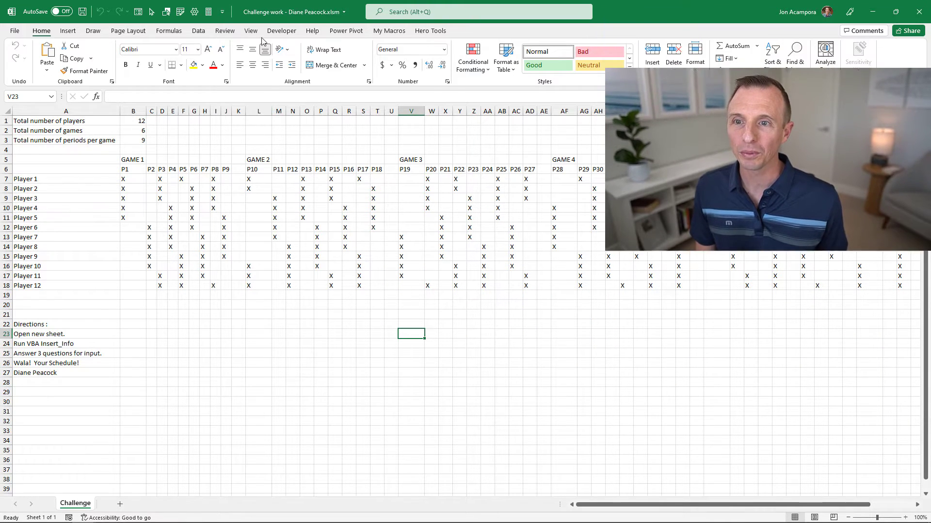
# Step: Select the Insert_Info macro in the workbook's macro list (Alt+F8)
pyautogui.click(250, 30)
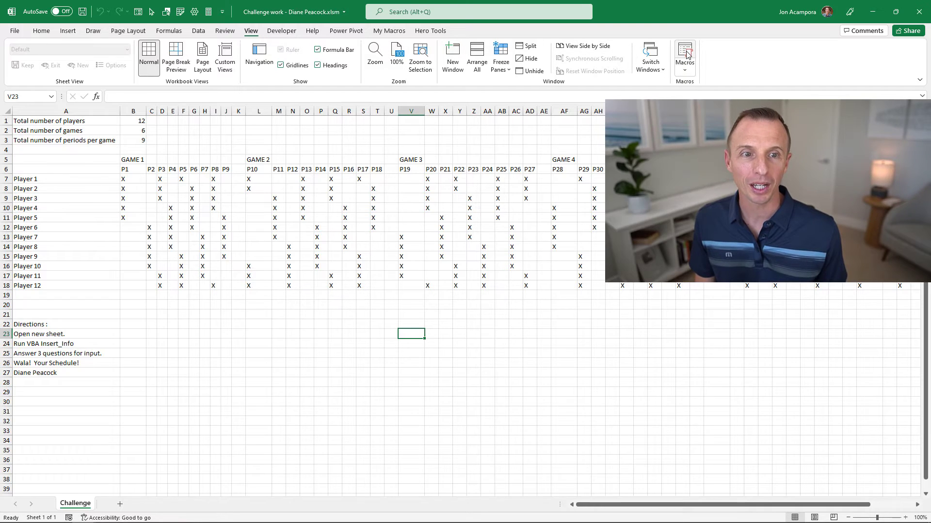
pyautogui.press('alt+f8')
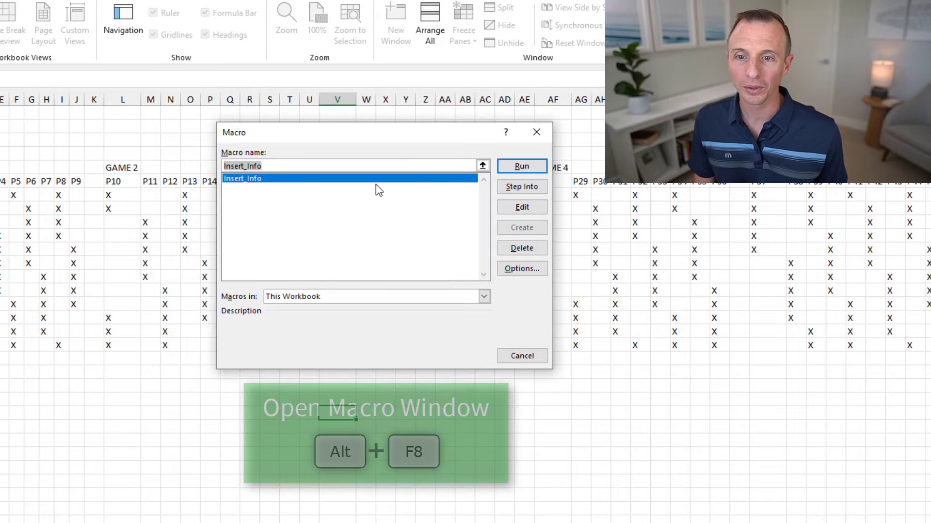
pyautogui.click(521, 165)
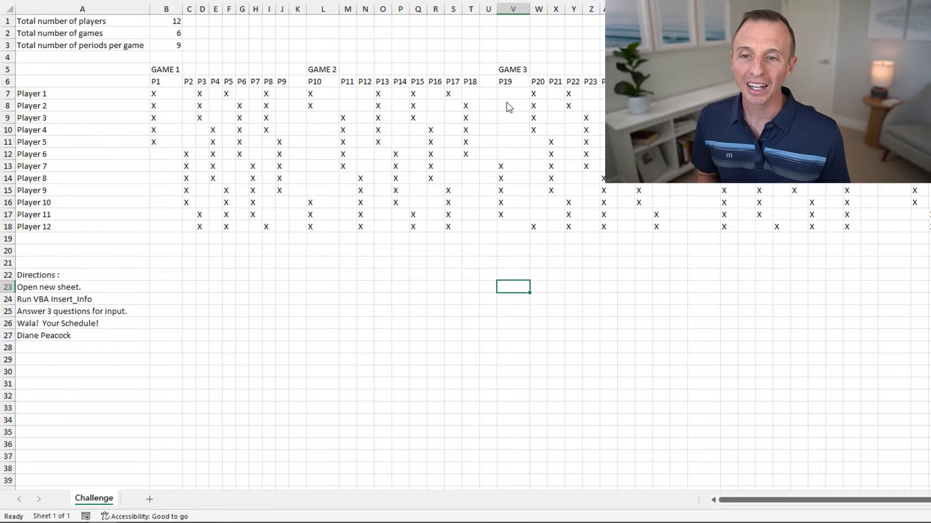
pyautogui.moveTo(482, 105)
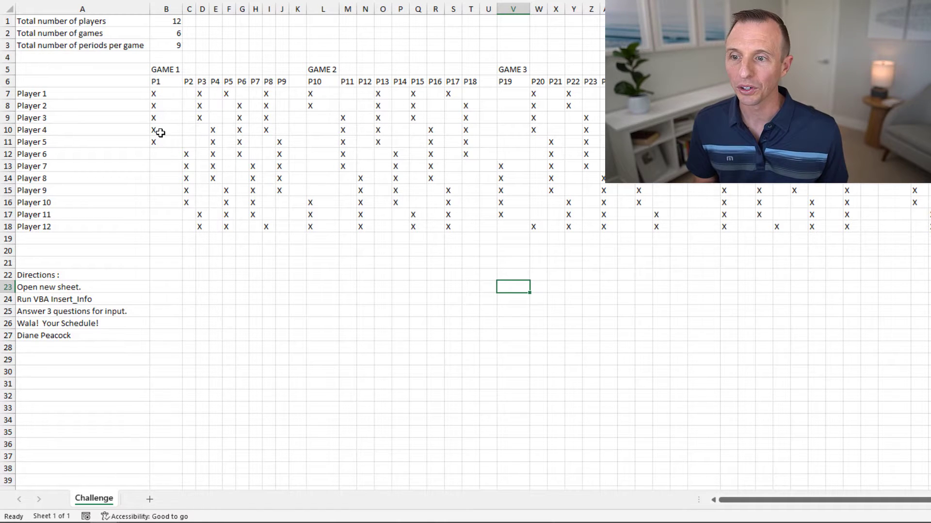
pyautogui.moveTo(246, 87)
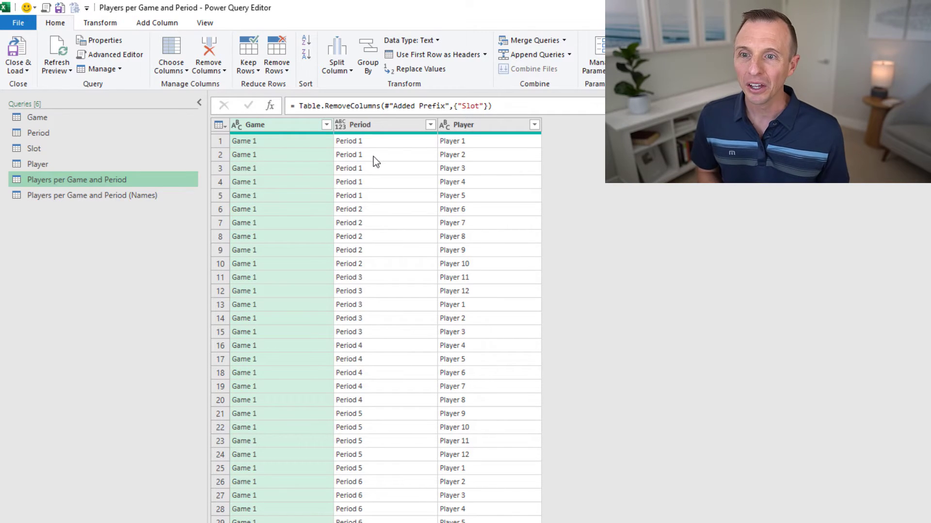
pyautogui.moveTo(495, 161)
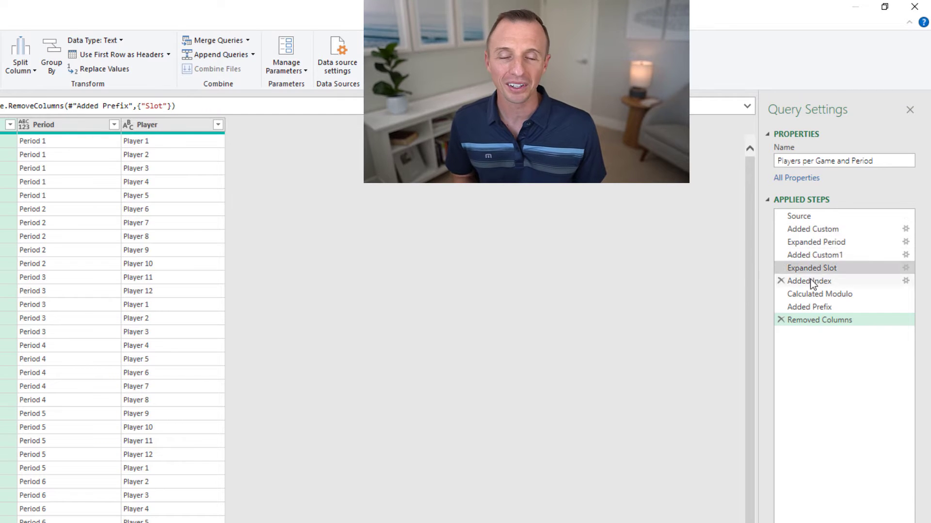
# Step: Preview the Players per Game and Period query at its Added Index step
pyautogui.click(820, 293)
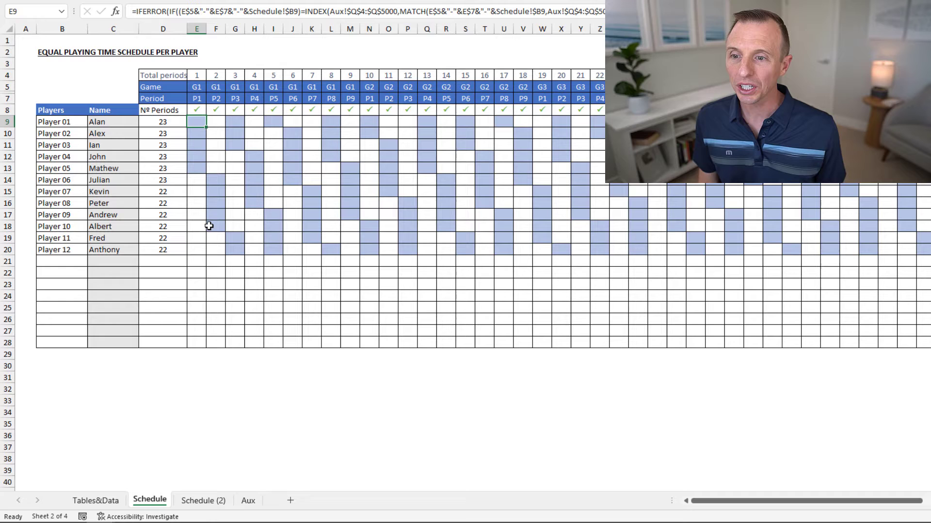
pyautogui.moveTo(200, 150)
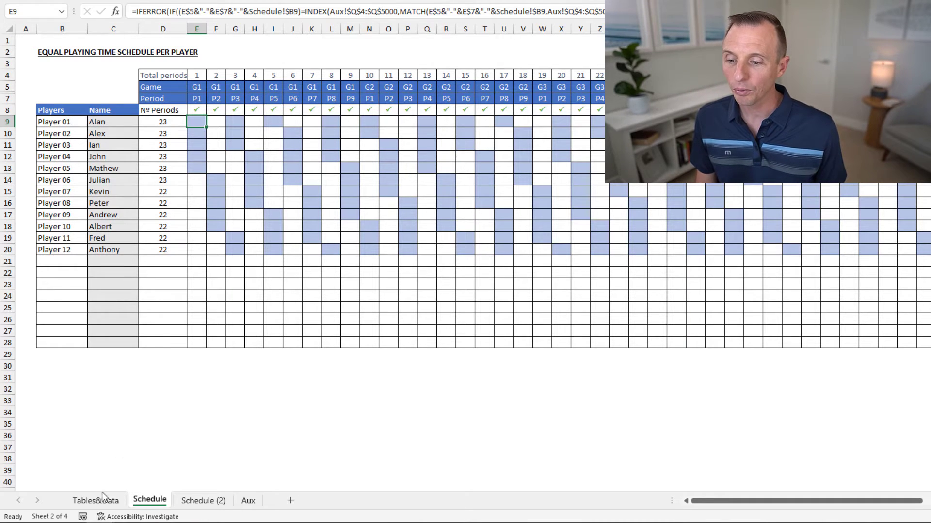
# Step: Show the Tables&Data sheet with its pivot table and periods-played chart
pyautogui.click(95, 500)
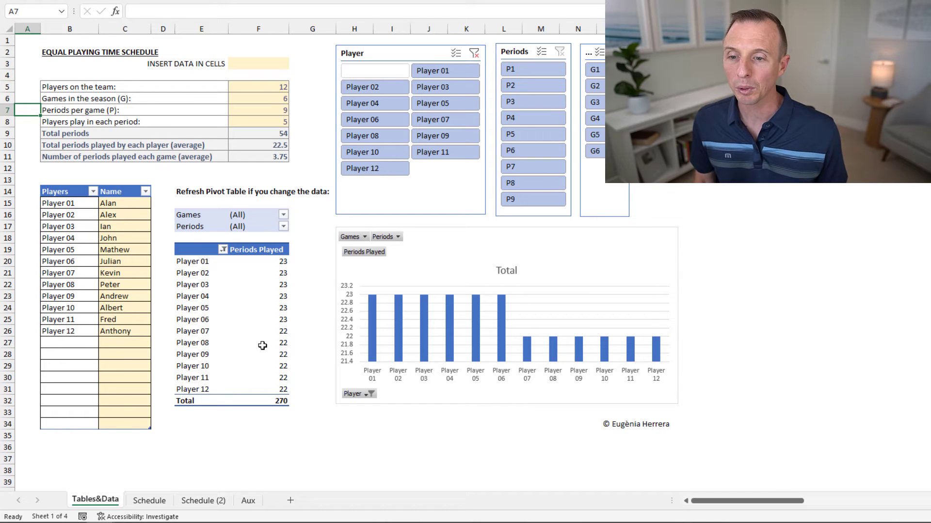
pyautogui.moveTo(262, 345)
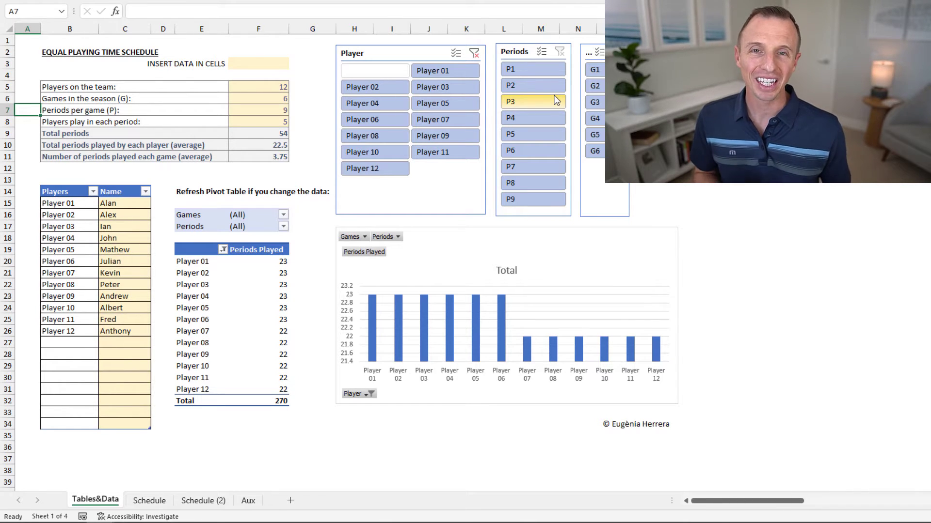
pyautogui.click(85, 503)
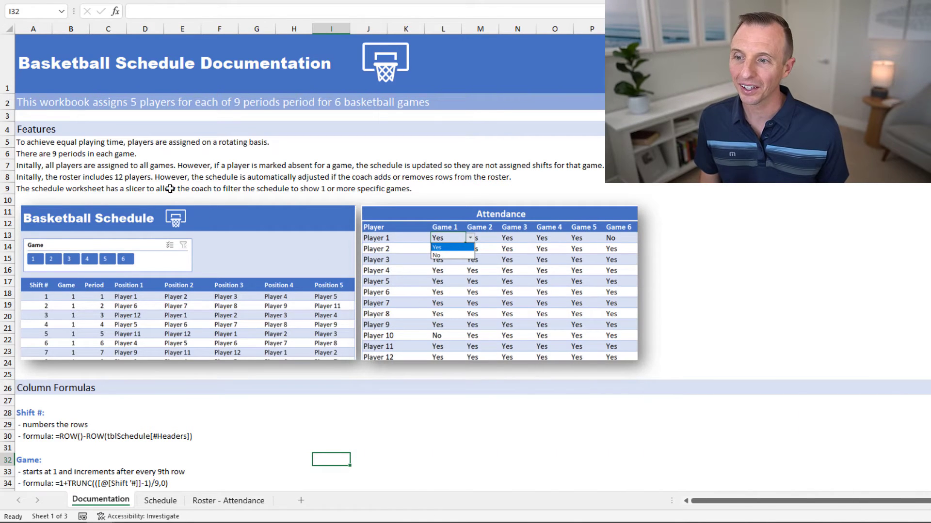
pyautogui.moveTo(147, 181)
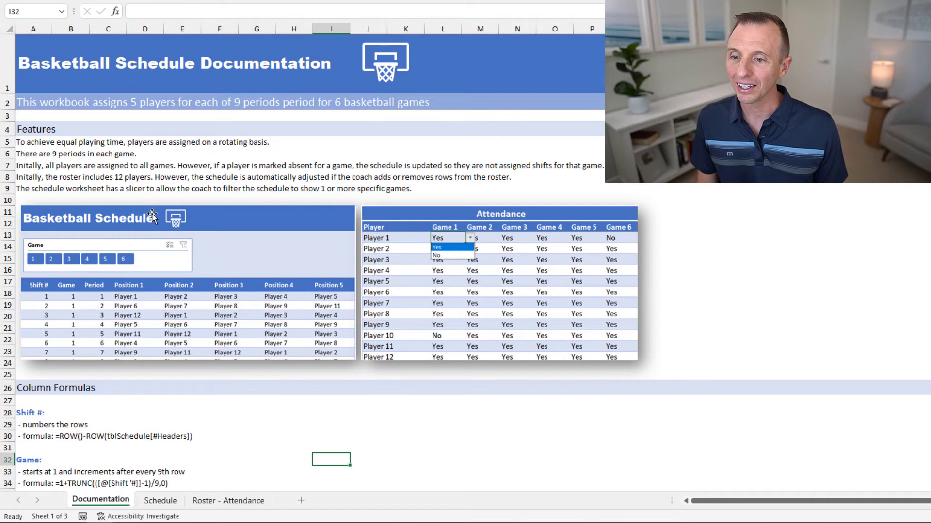
pyautogui.moveTo(155, 230)
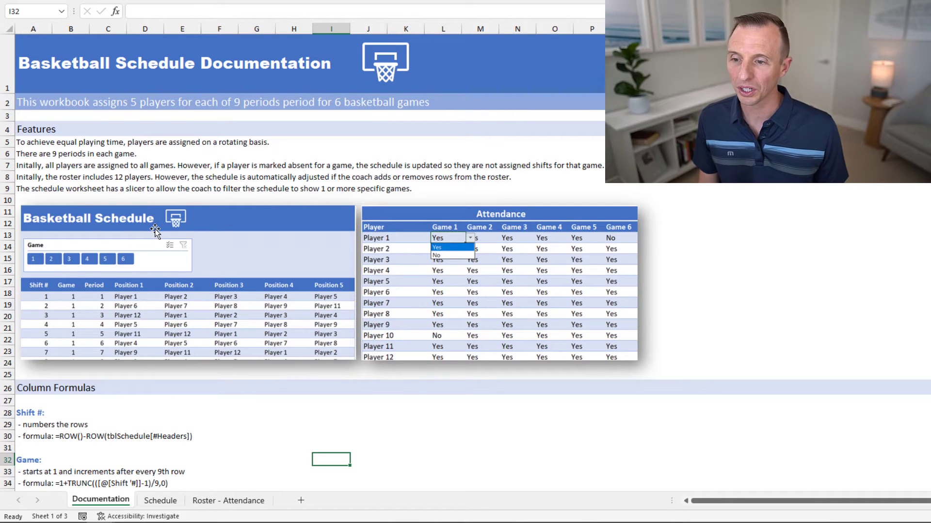
# Step: Scroll the Documentation sheet past Column Formulas down to the Formula Explanation table
pyautogui.scroll(-3)
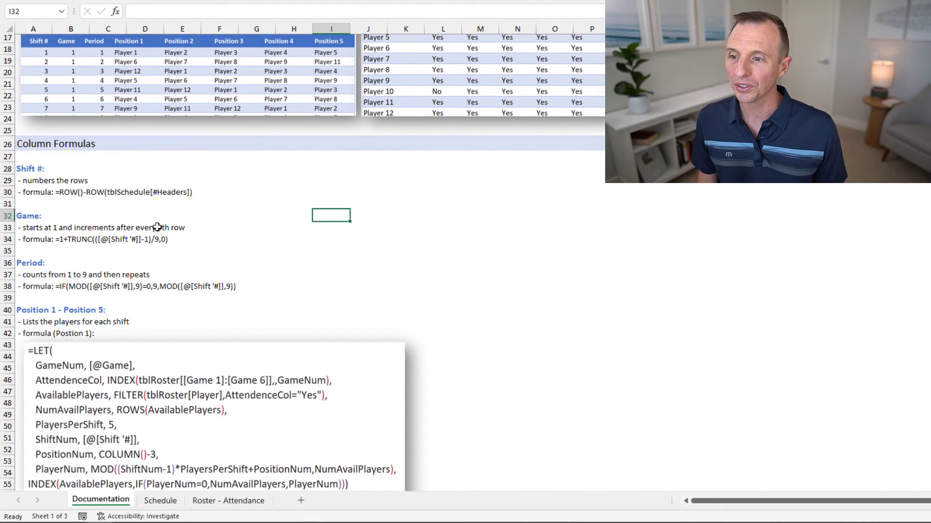
pyautogui.scroll(-3)
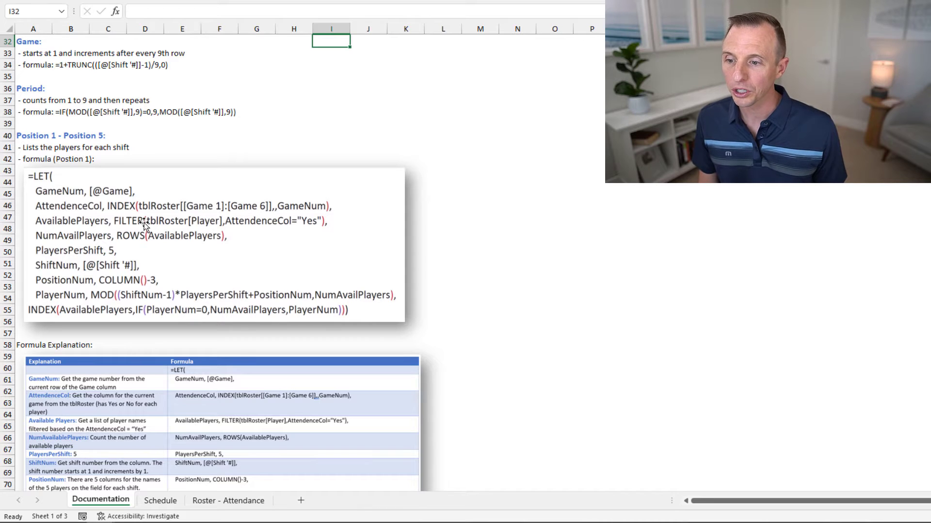
pyautogui.moveTo(121, 260)
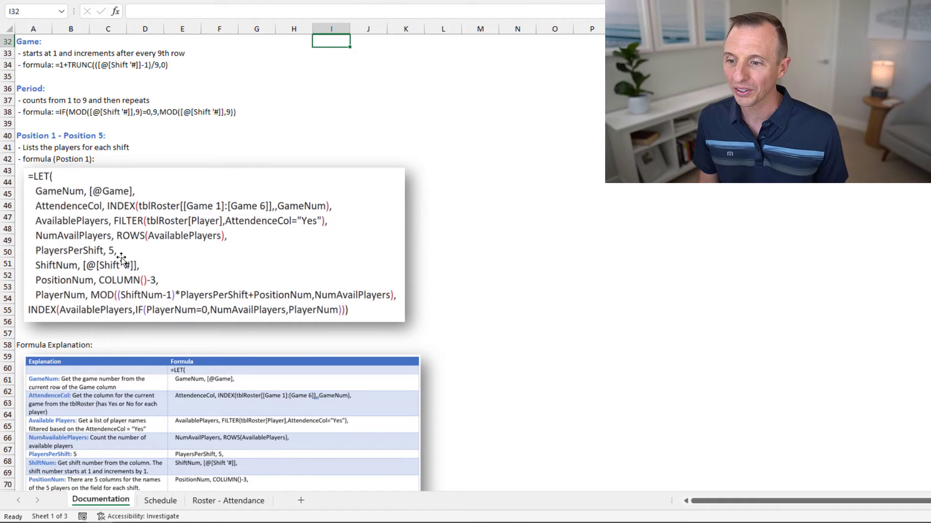
pyautogui.scroll(-3)
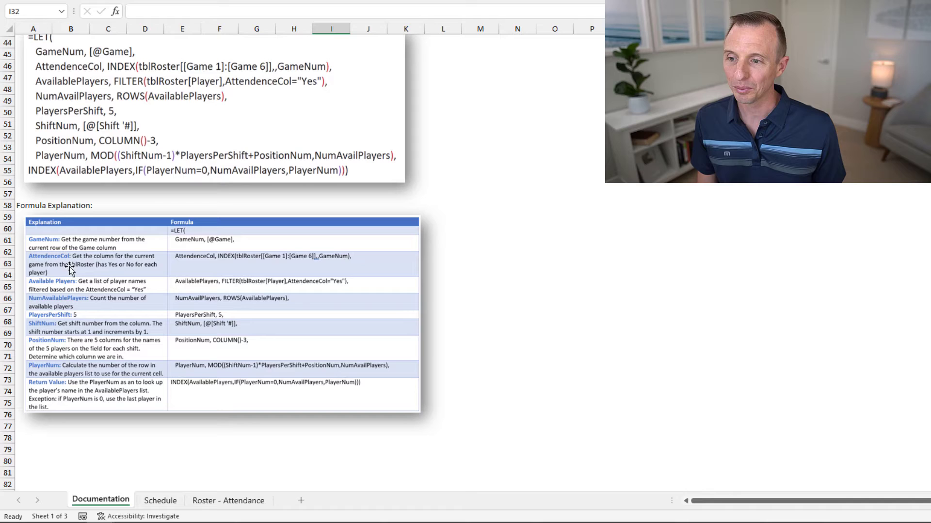
pyautogui.moveTo(150, 425)
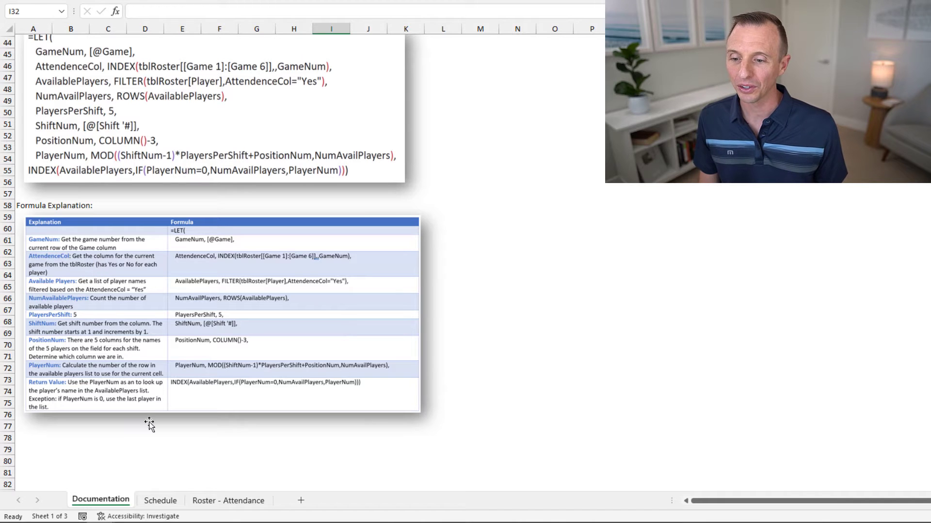
pyautogui.click(160, 500)
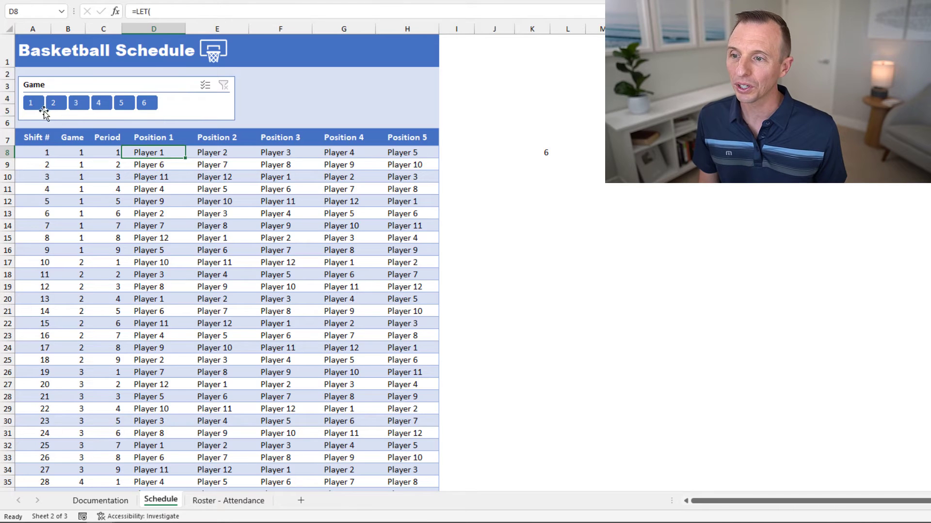
# Step: Select 1 in the Game slicer to show only Game 1's shifts
pyautogui.click(30, 103)
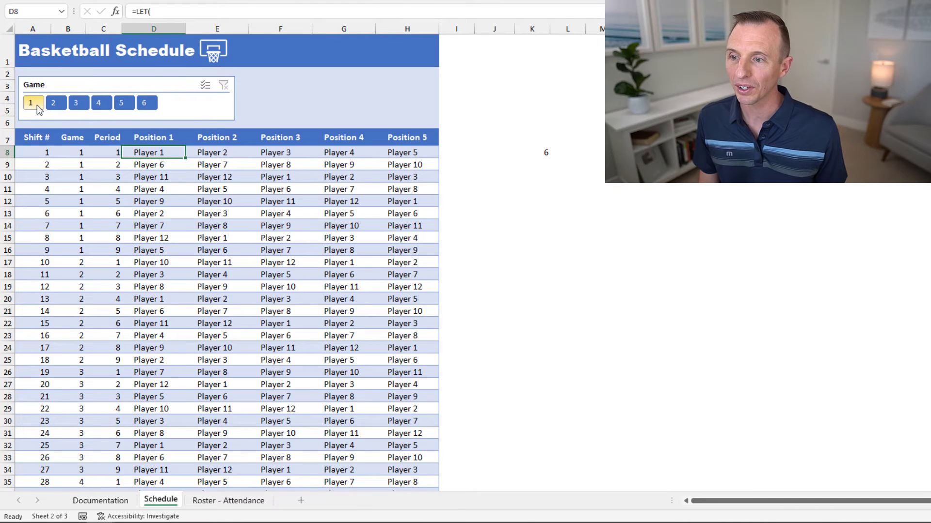
pyautogui.click(33, 103)
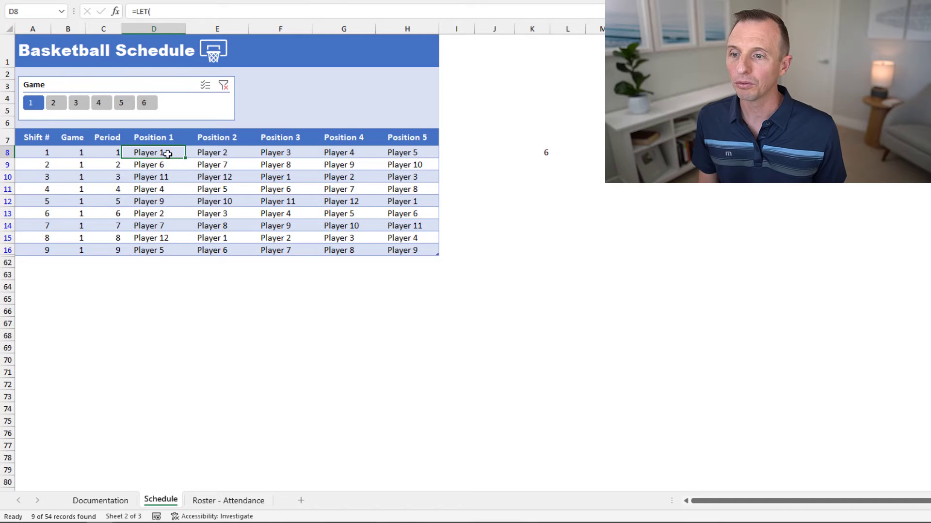
pyautogui.moveTo(150, 213)
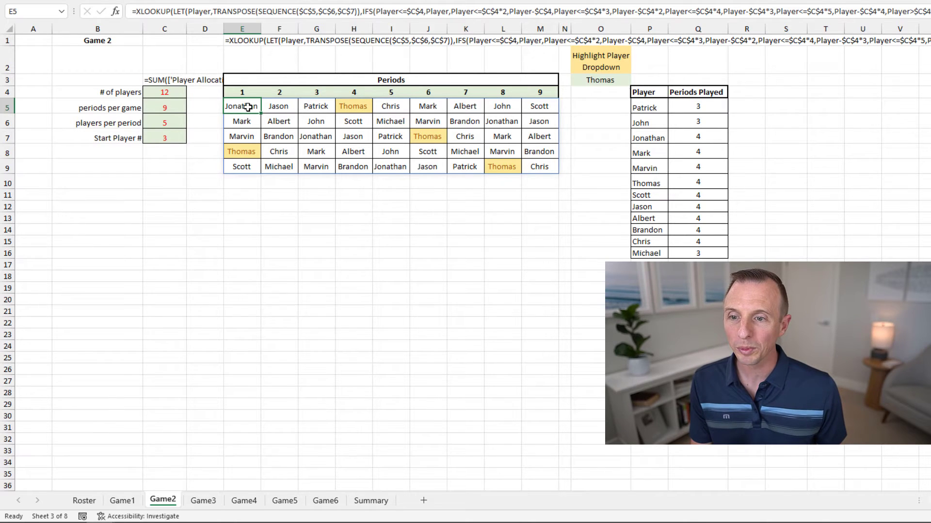
pyautogui.moveTo(499, 159)
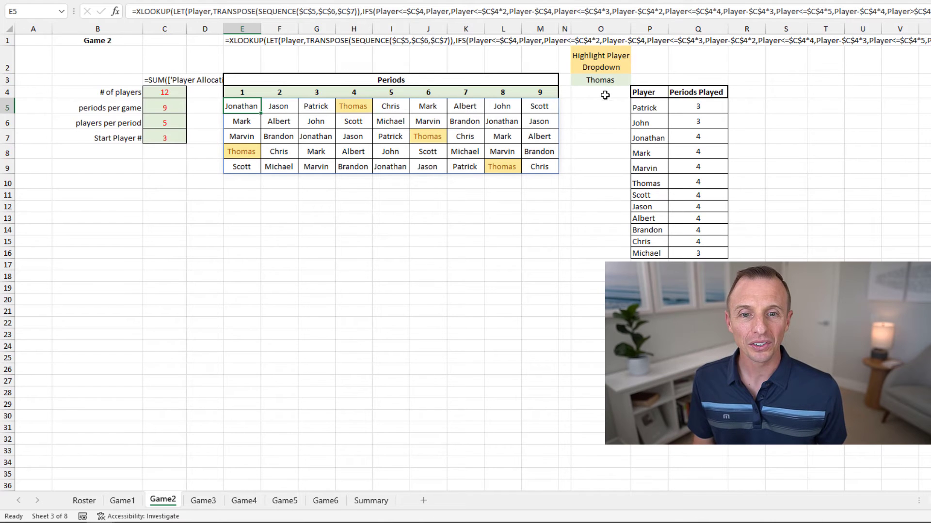
# Step: Select cell O3 on Game2 and expand its dropdown of players to highlight
pyautogui.click(634, 79)
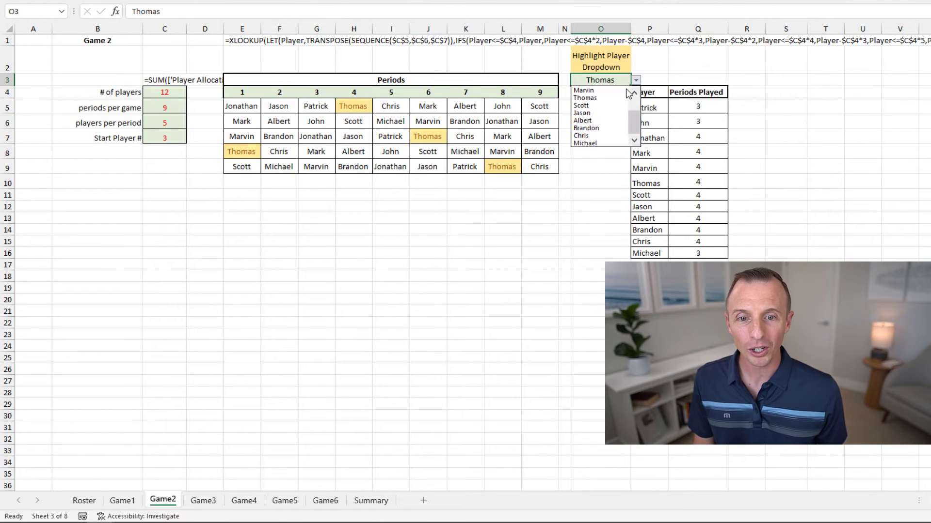
pyautogui.click(581, 120)
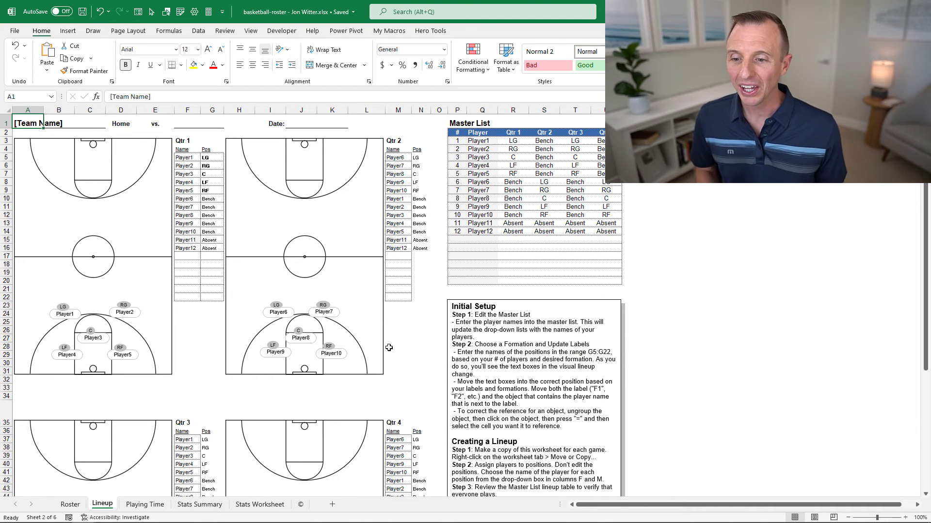
# Step: Check the team Roster sheet, then return to the quarter-by-quarter Lineup sheet
pyautogui.click(69, 505)
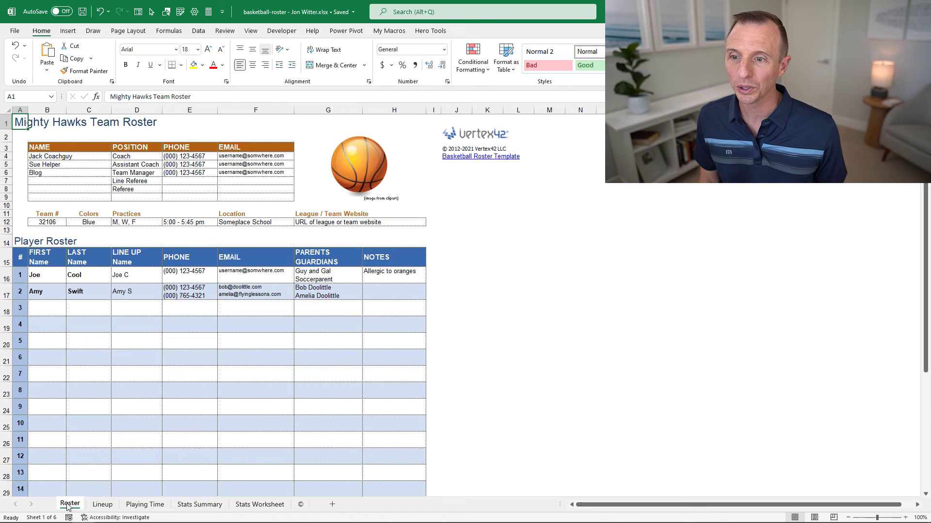
pyautogui.click(102, 504)
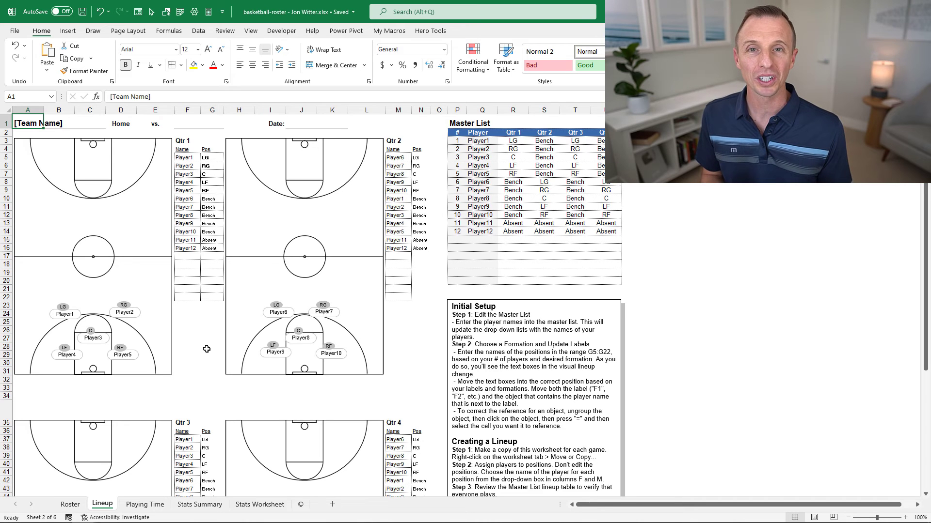
pyautogui.moveTo(190, 457)
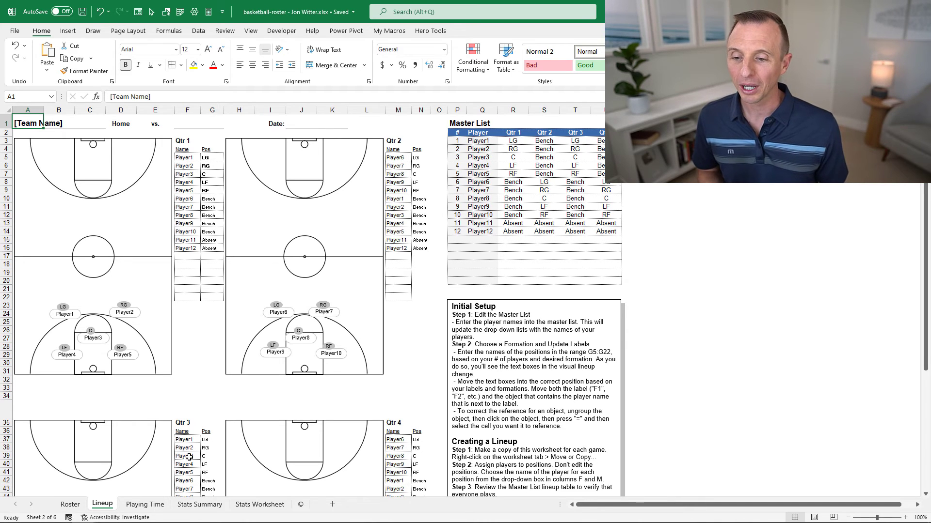
pyautogui.click(200, 504)
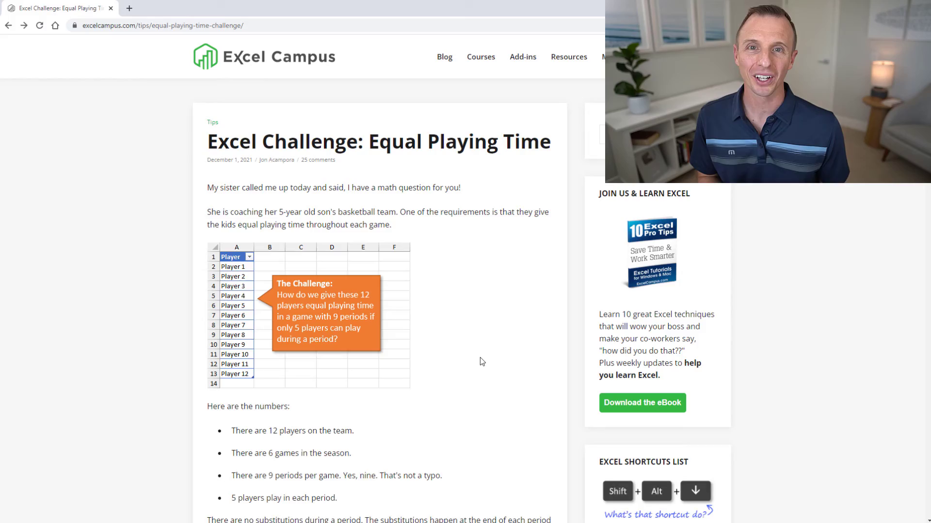
# Step: Scroll the Equal Playing Time post to the sister's basketball question and 12-player, 9-period challenge
pyautogui.scroll(-3)
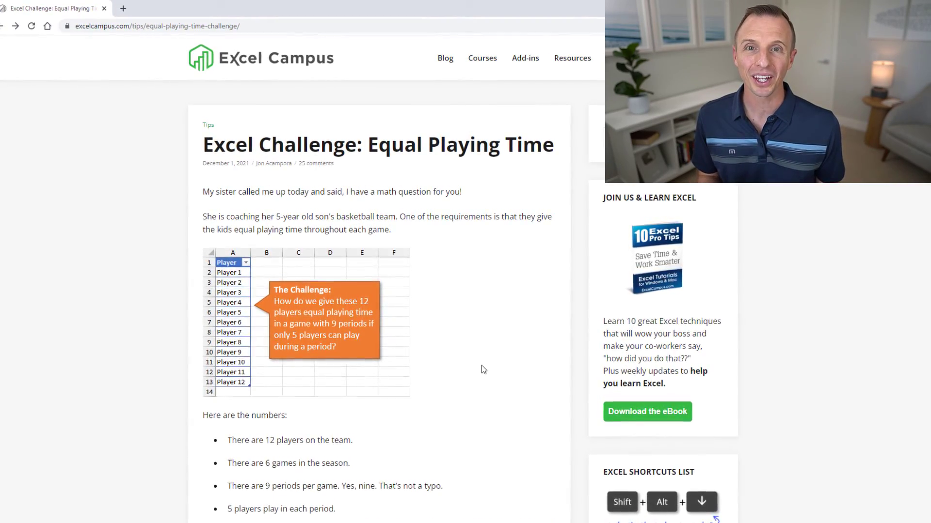
pyautogui.scroll(-3)
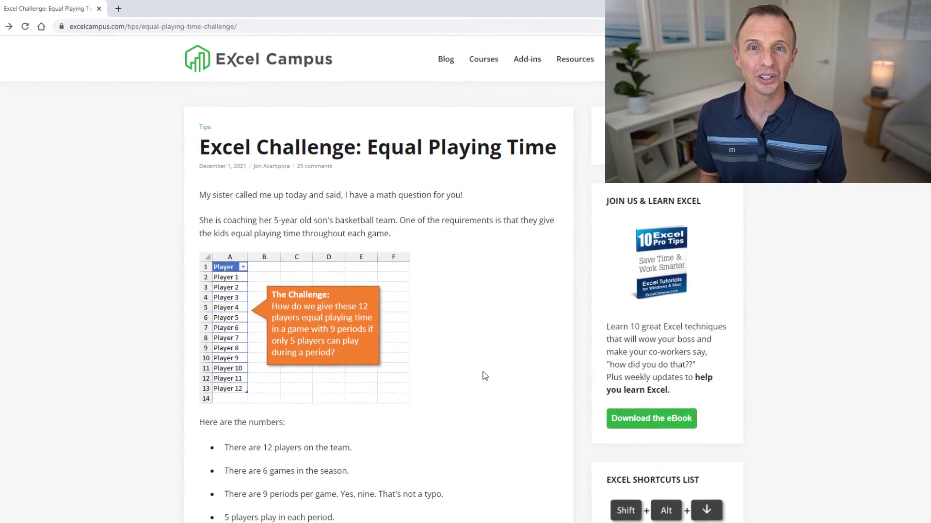
pyautogui.scroll(-3)
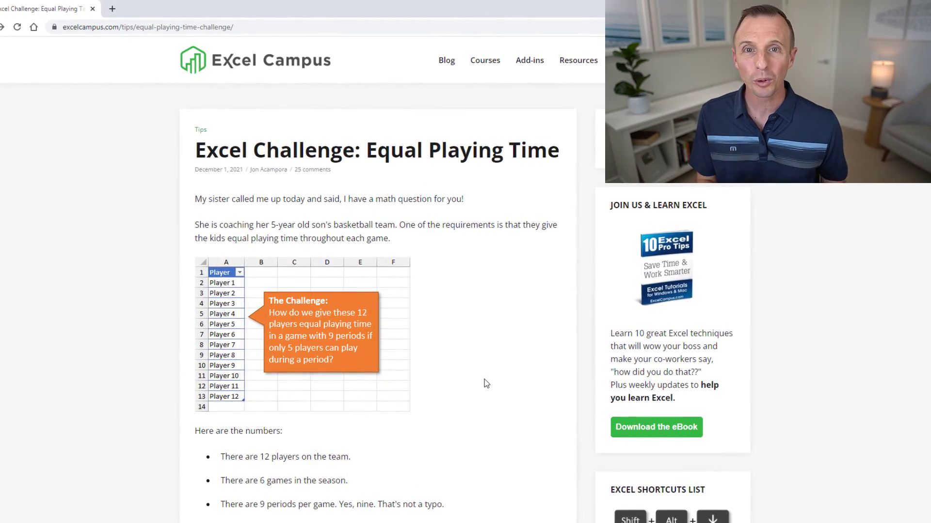
pyautogui.scroll(-3)
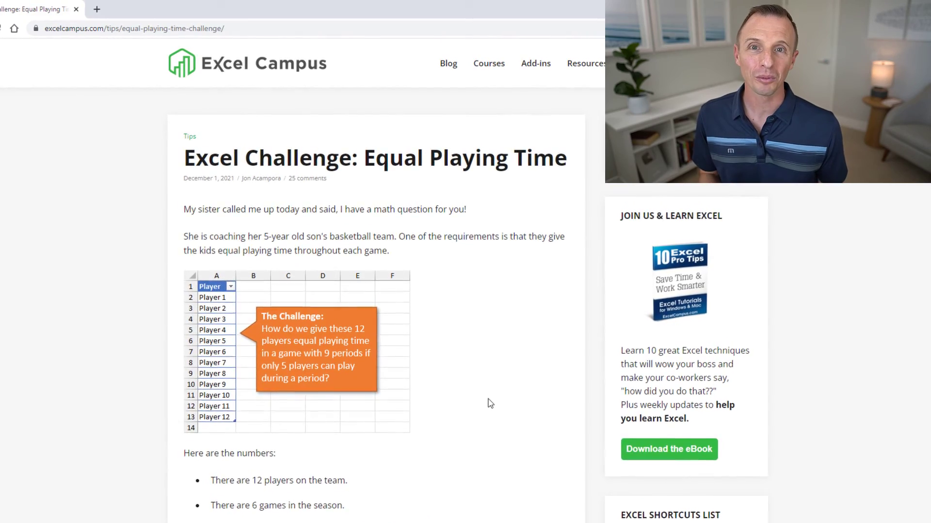
pyautogui.scroll(-3)
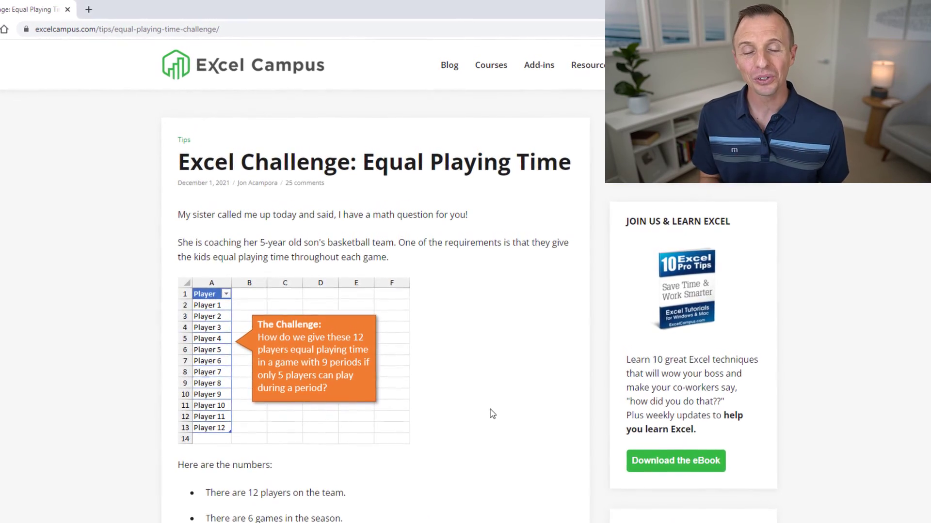
pyautogui.scroll(-3)
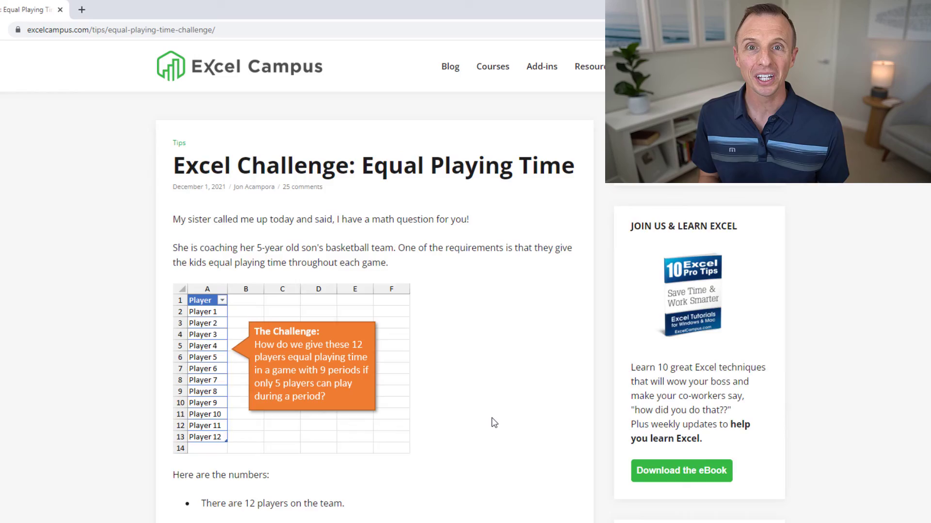
pyautogui.scroll(-3)
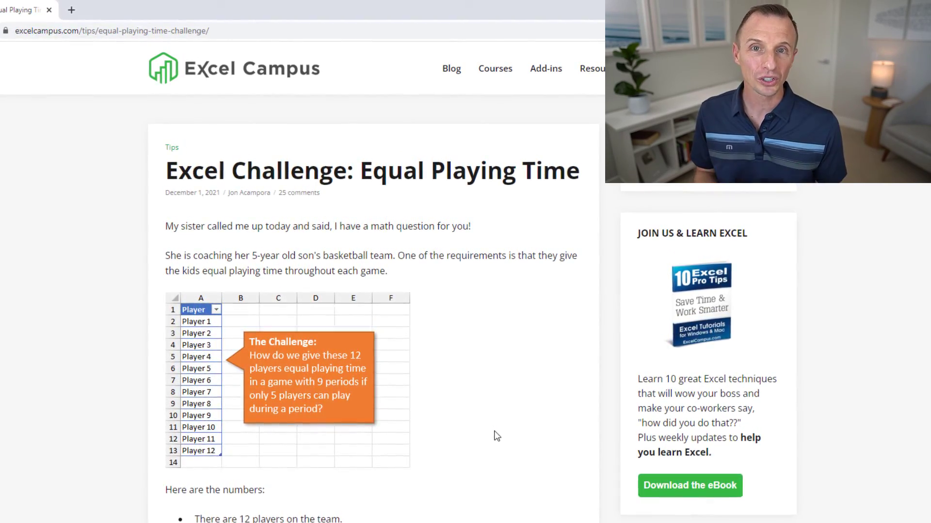
pyautogui.scroll(-3)
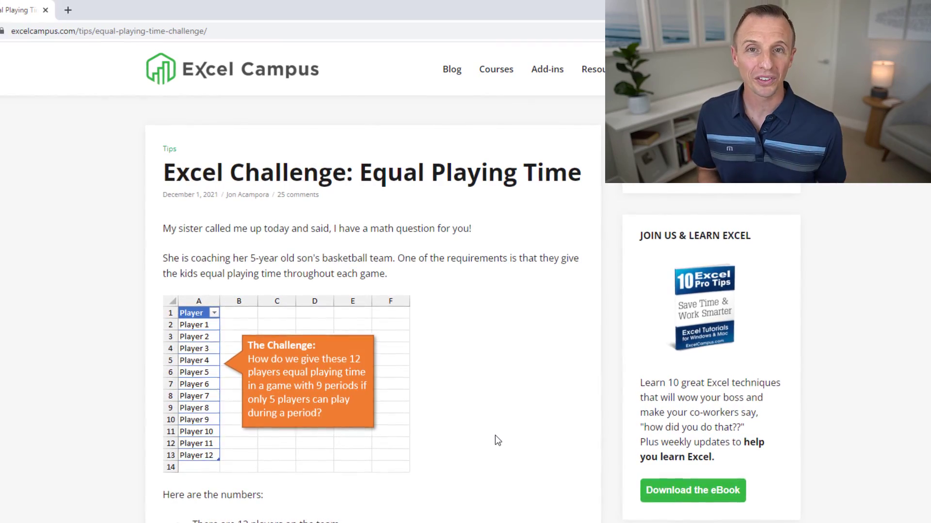